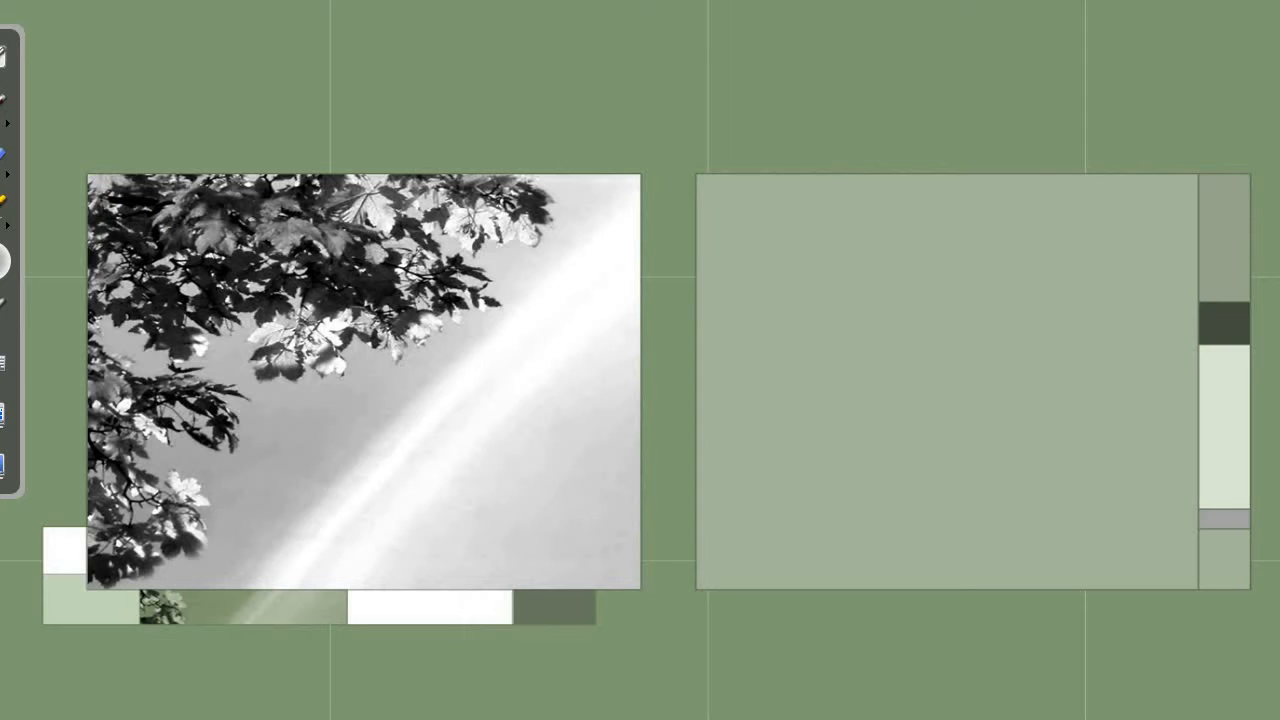
mouse_move(1098, 674)
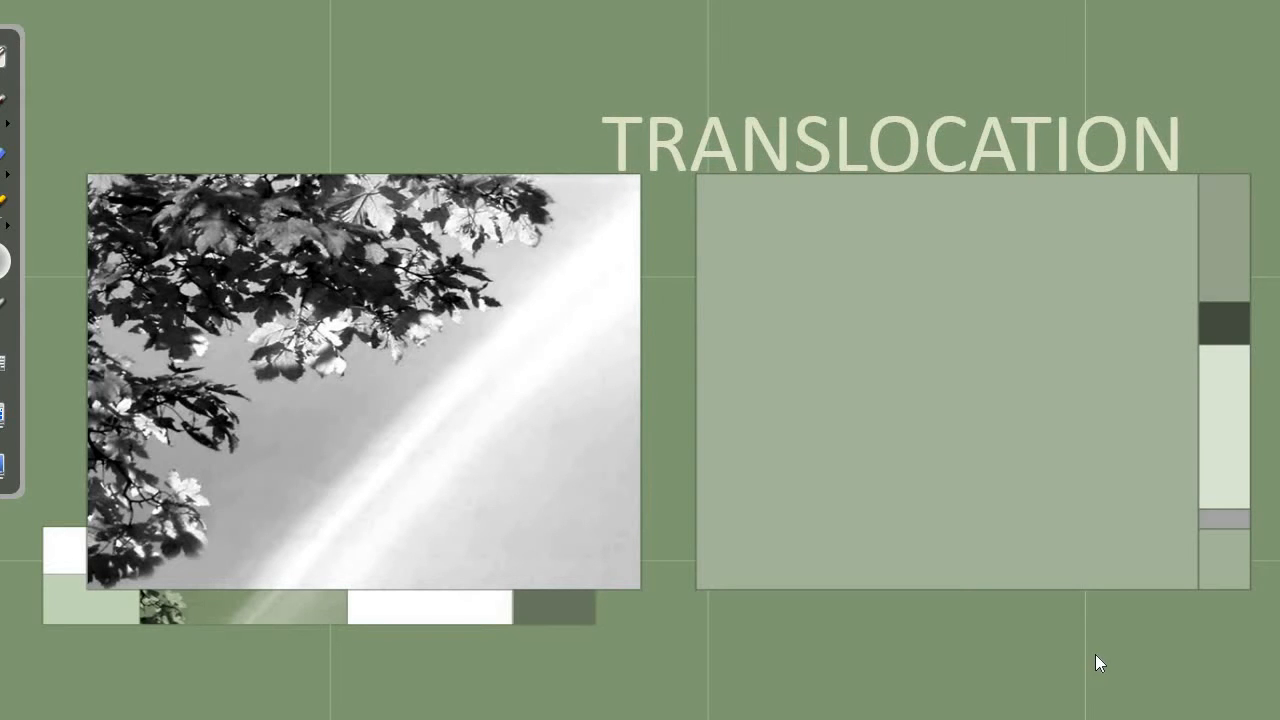
mouse_move(1081, 642)
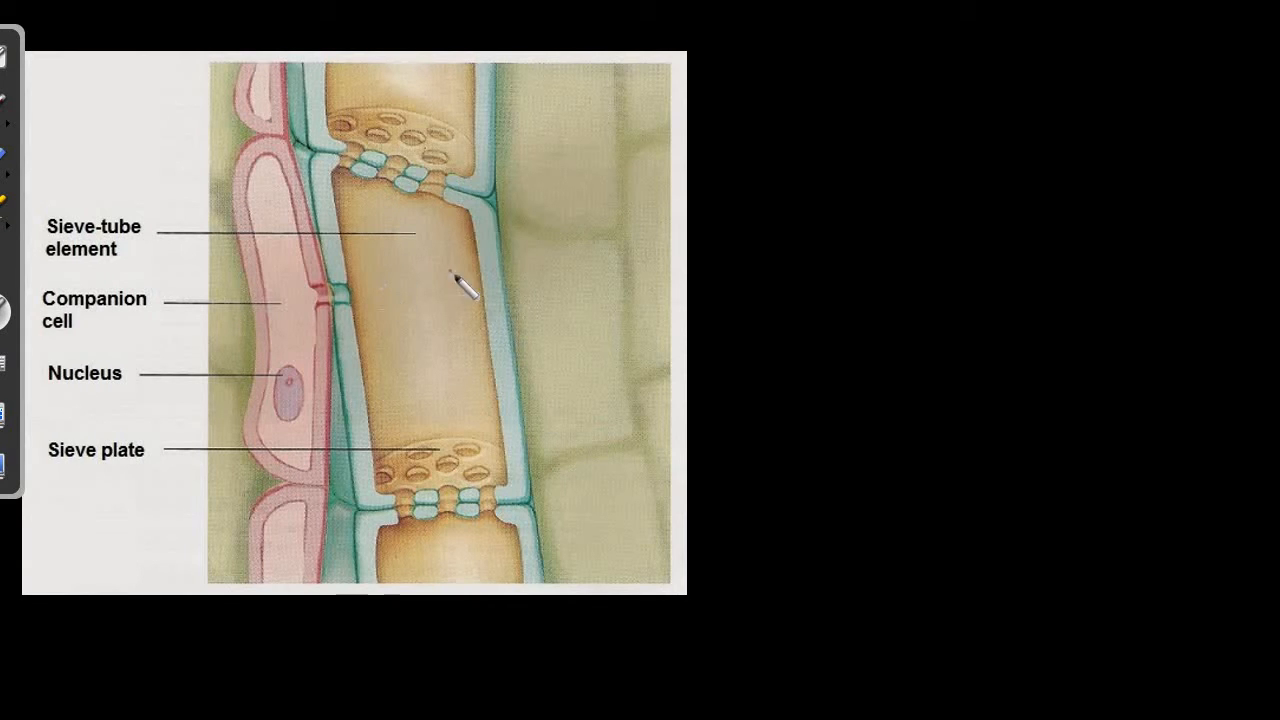
left_click(460, 536)
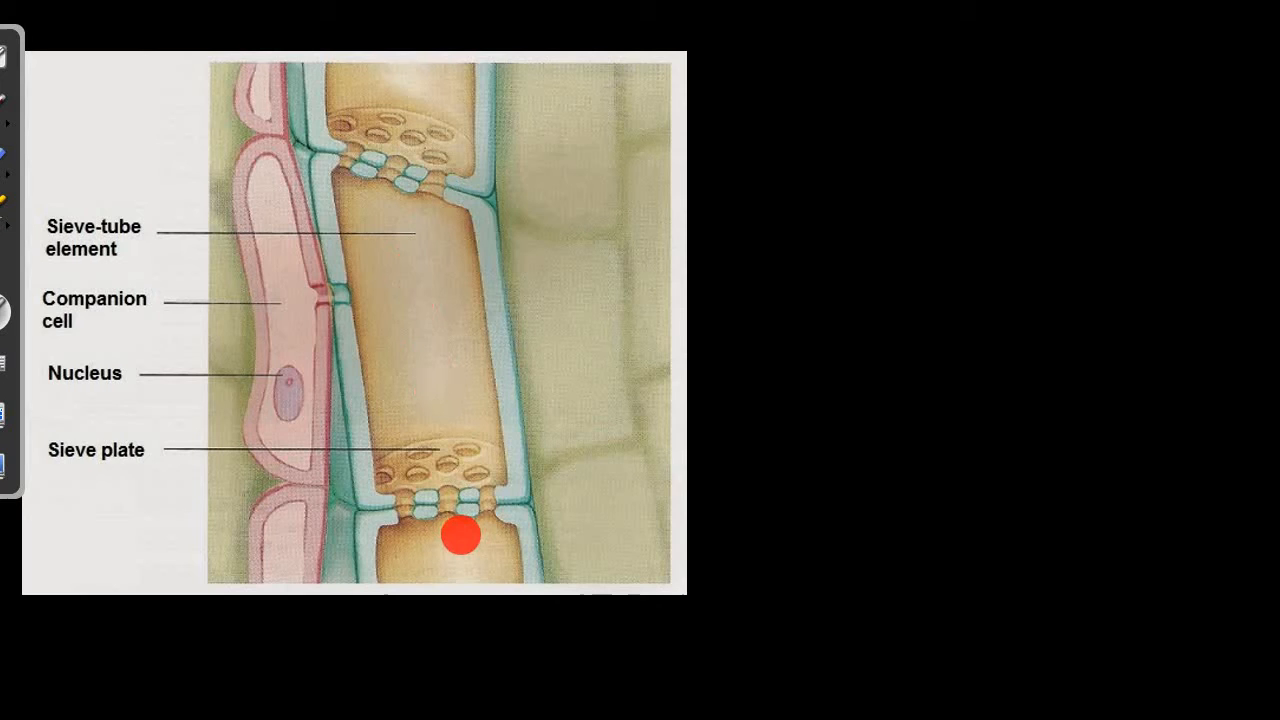
mouse_move(399, 157)
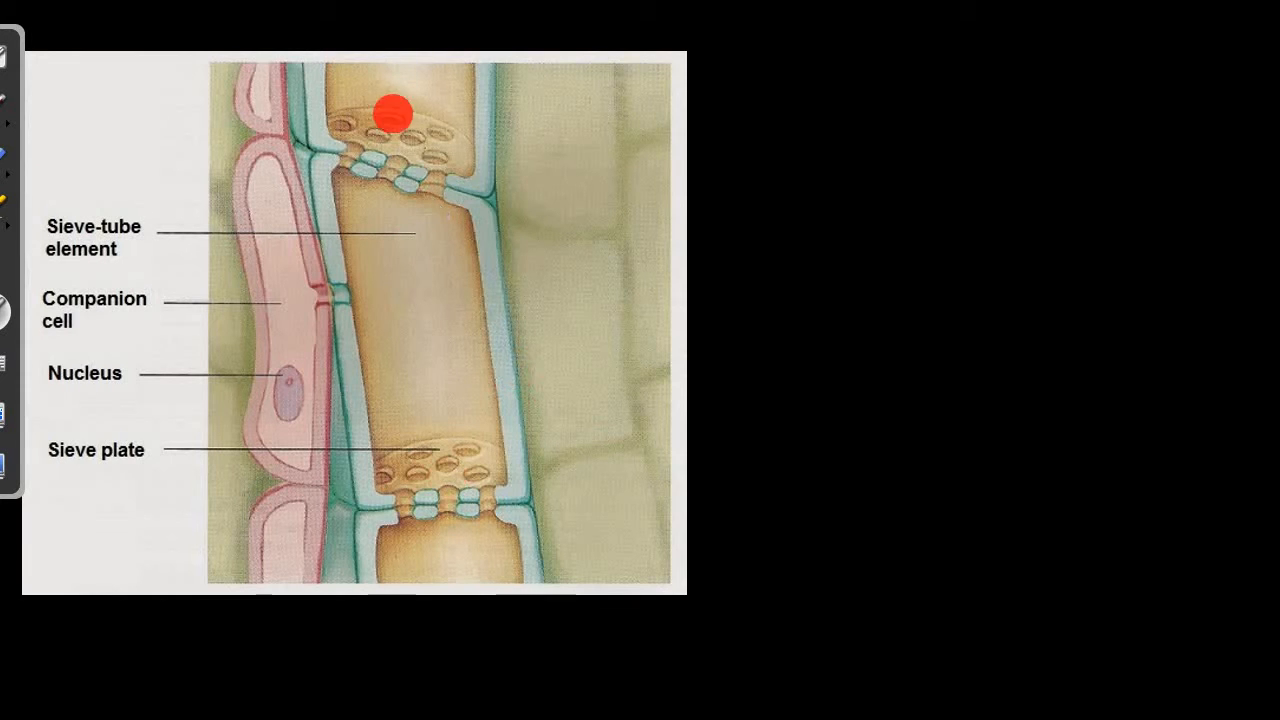
mouse_move(462, 578)
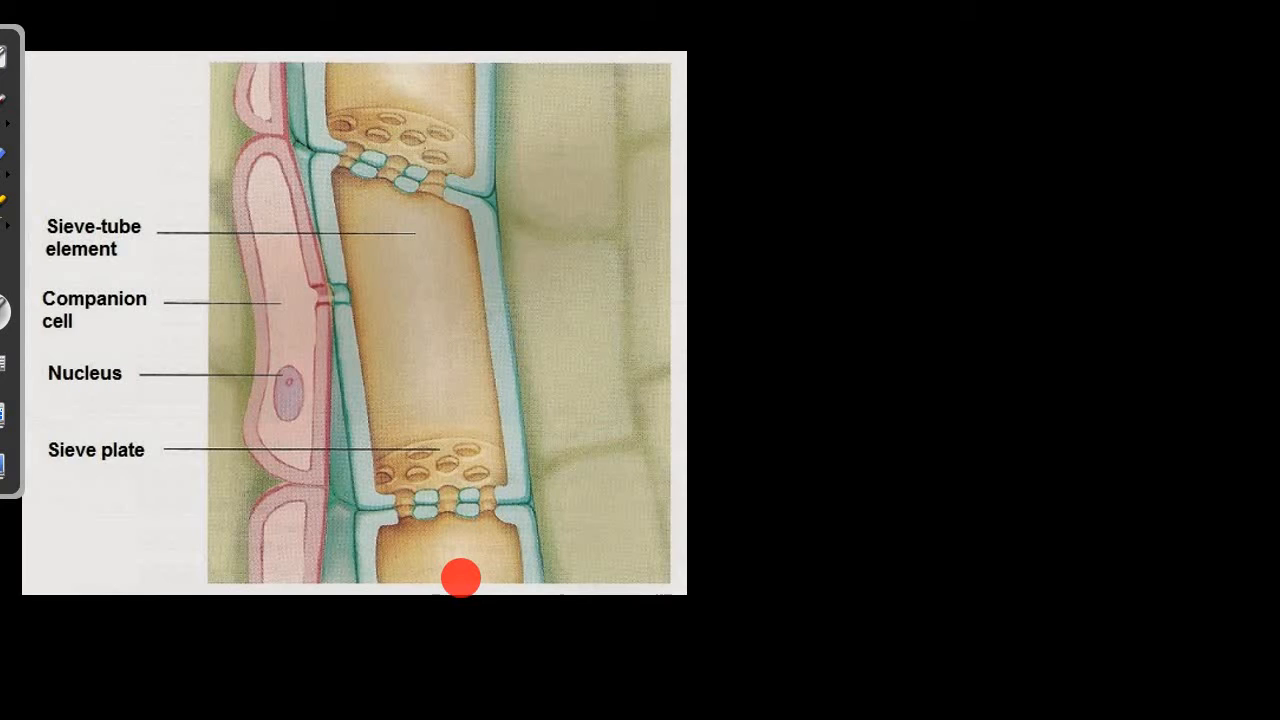
mouse_move(113, 255)
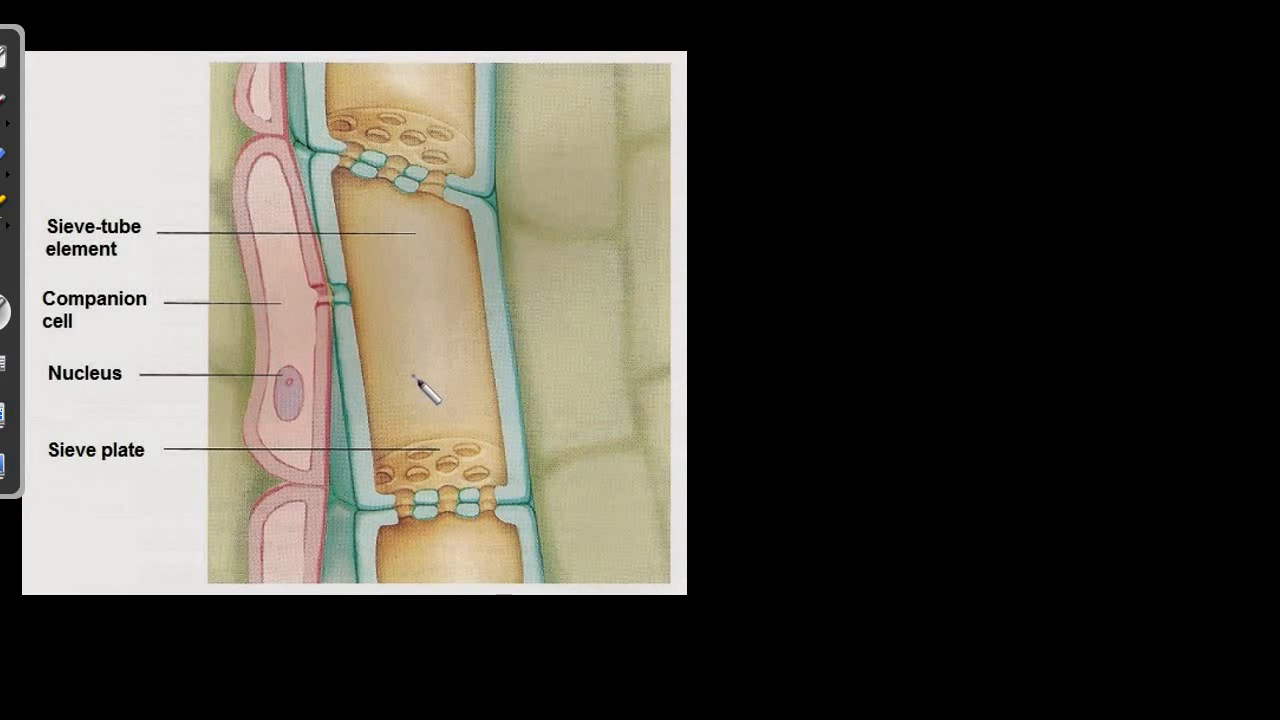
mouse_move(408, 358)
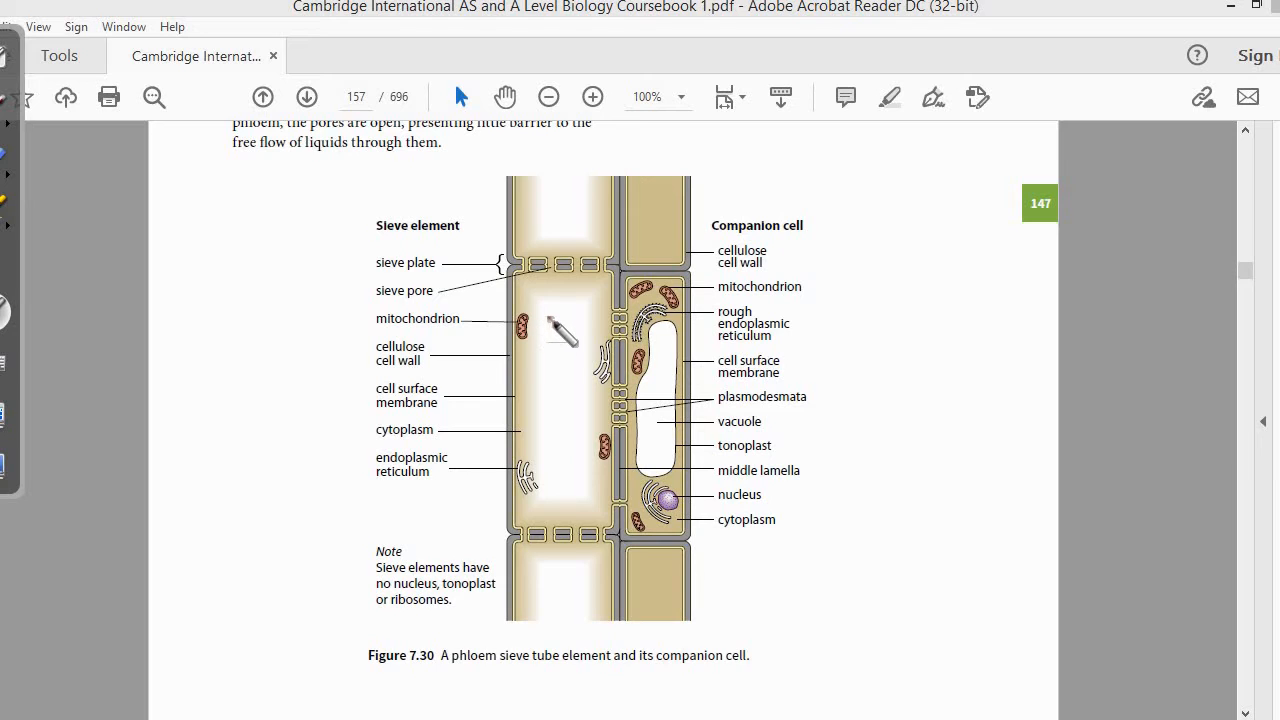
mouse_move(545, 380)
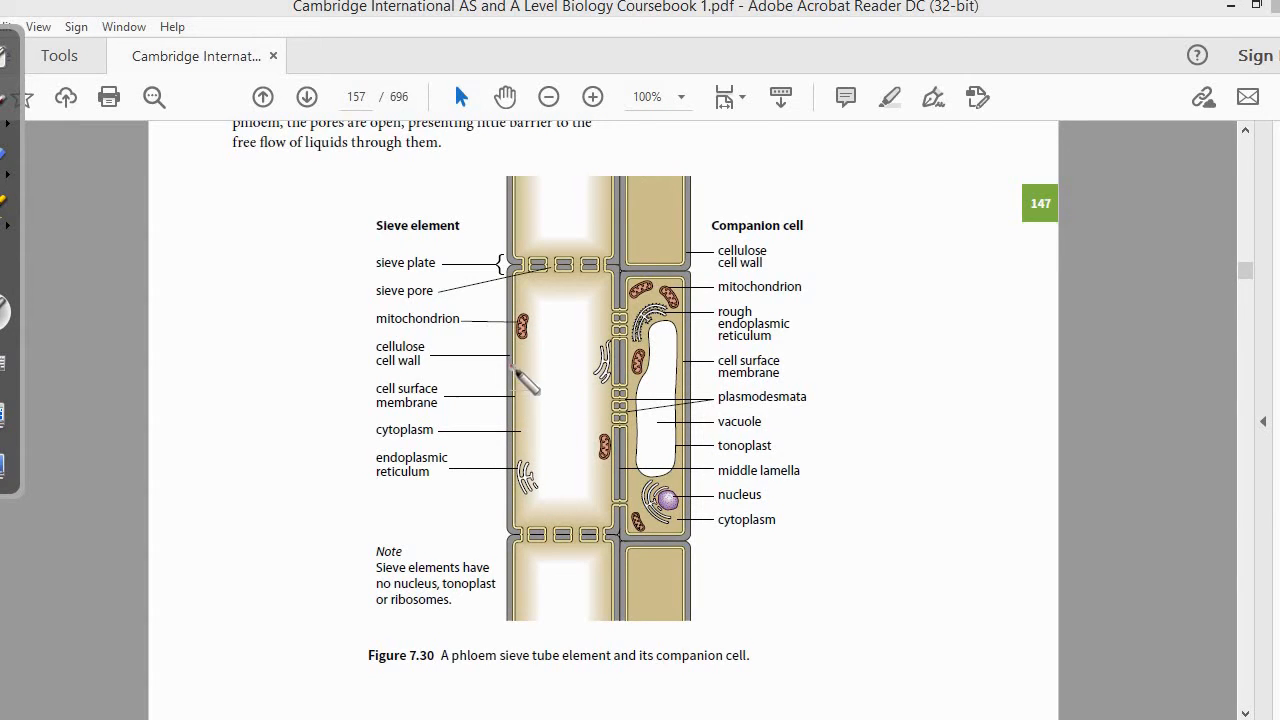
mouse_move(455, 450)
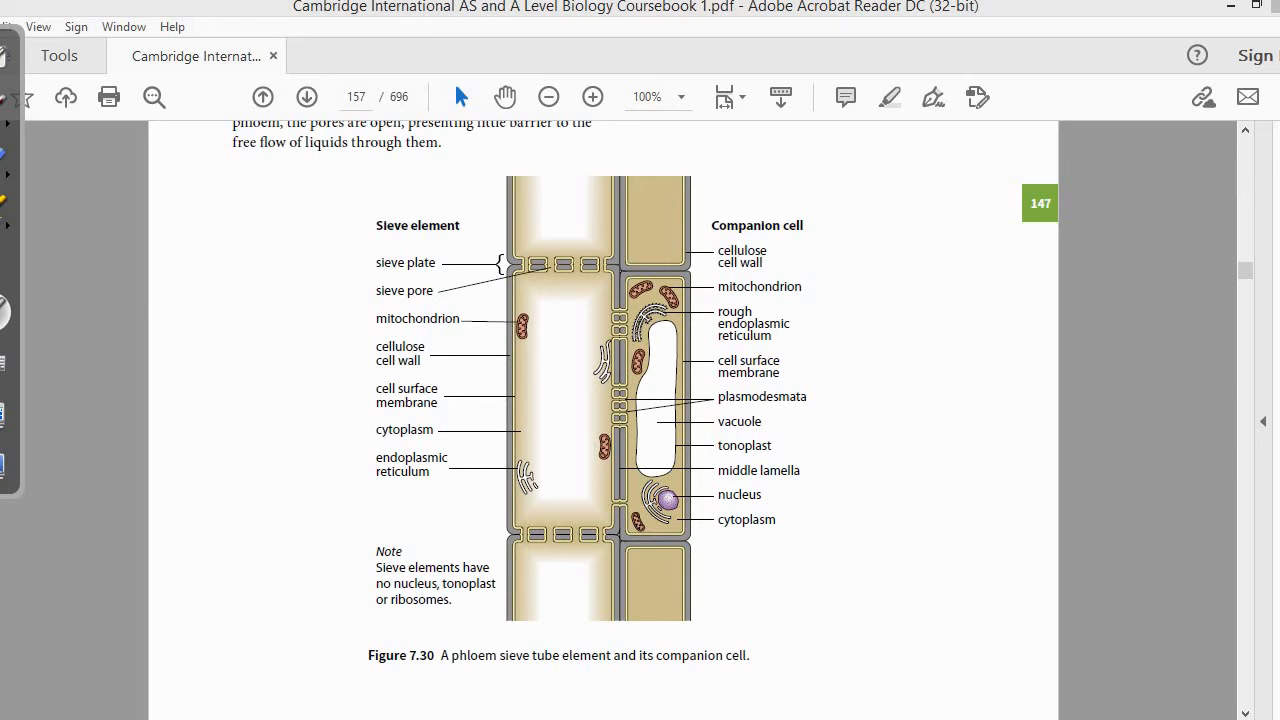
mouse_move(450, 445)
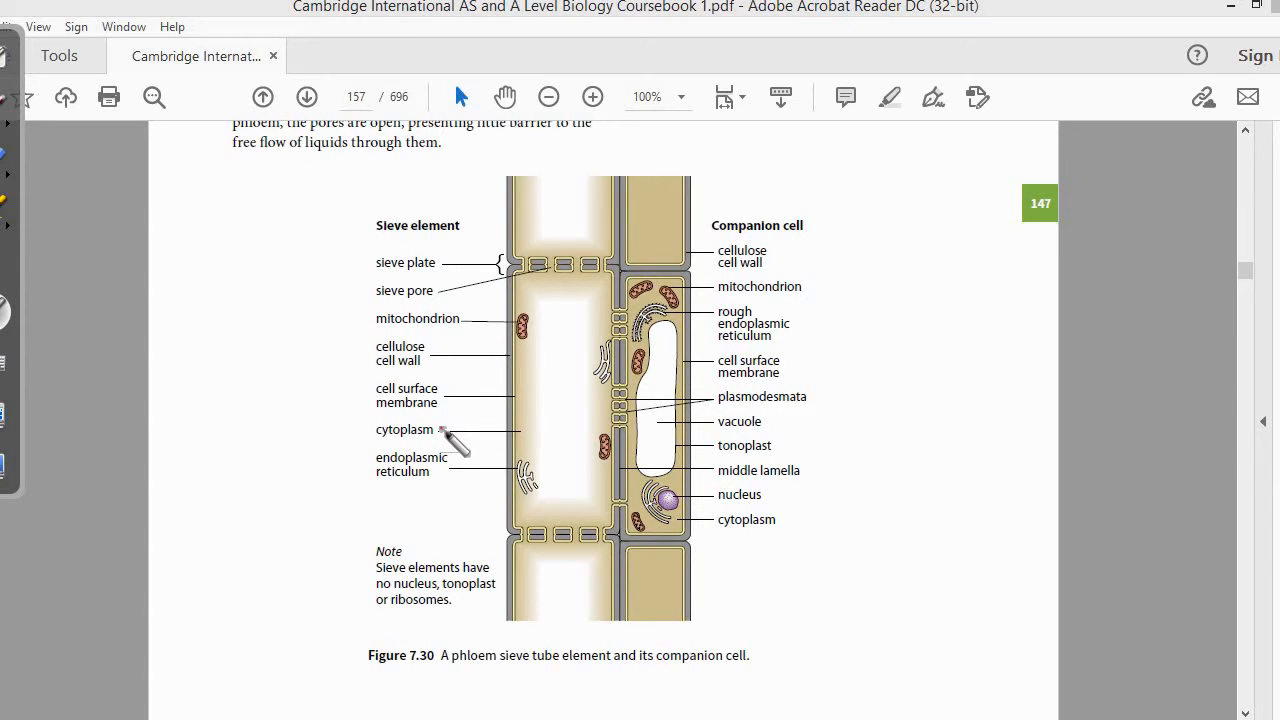
mouse_move(457, 440)
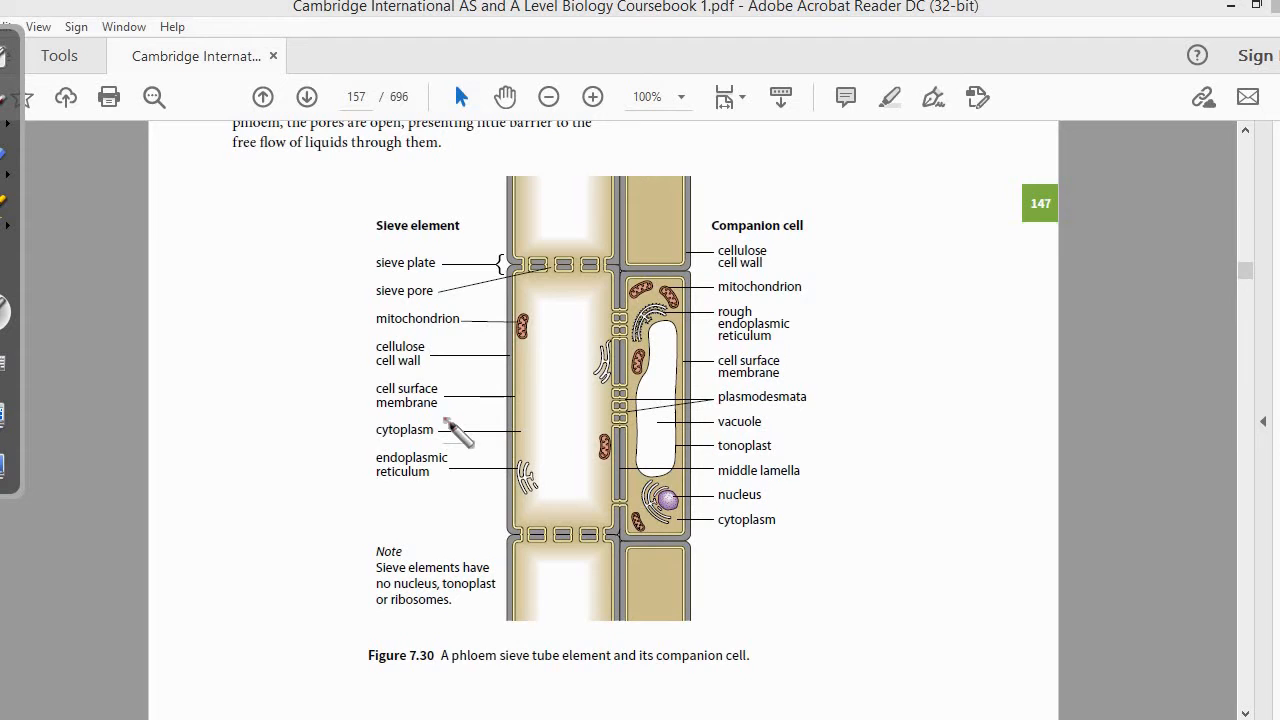
mouse_move(495, 383)
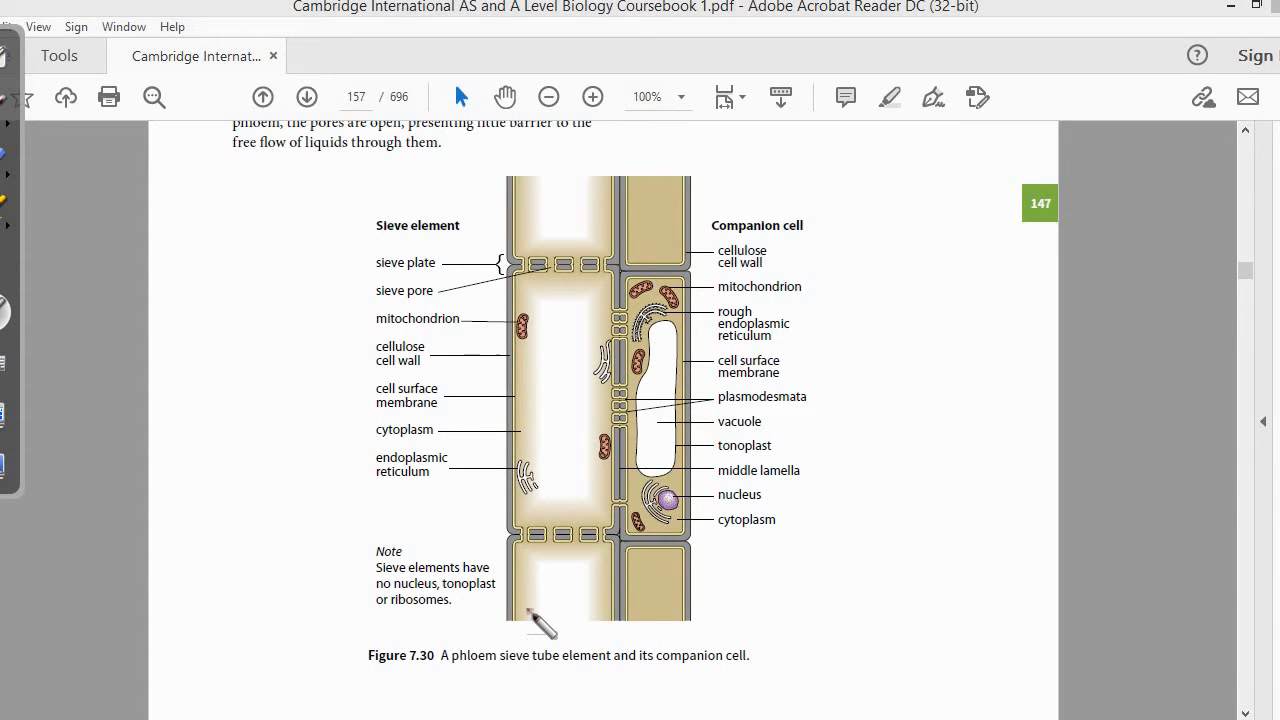
mouse_move(78, 195)
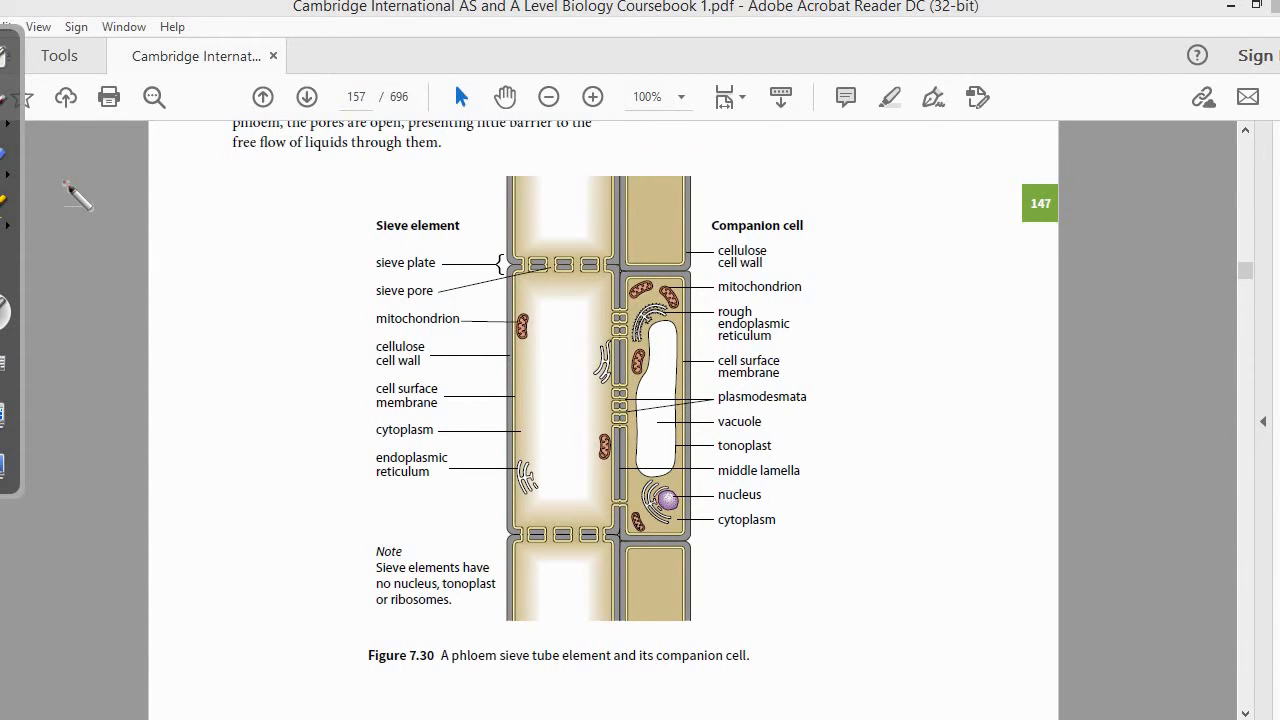
Step: Leave Acrobat's Figure 7.30 page and return to the labeled sieve-tube diagram slide
left_click(696, 213)
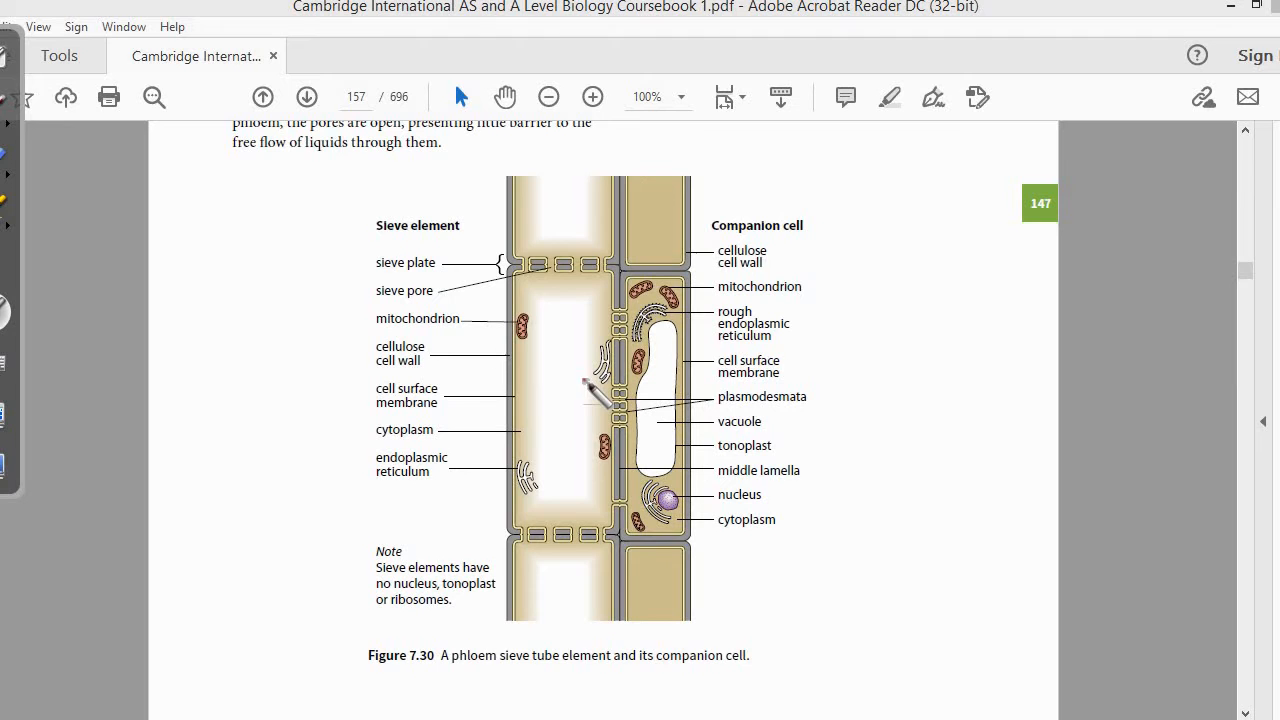
left_click(572, 406)
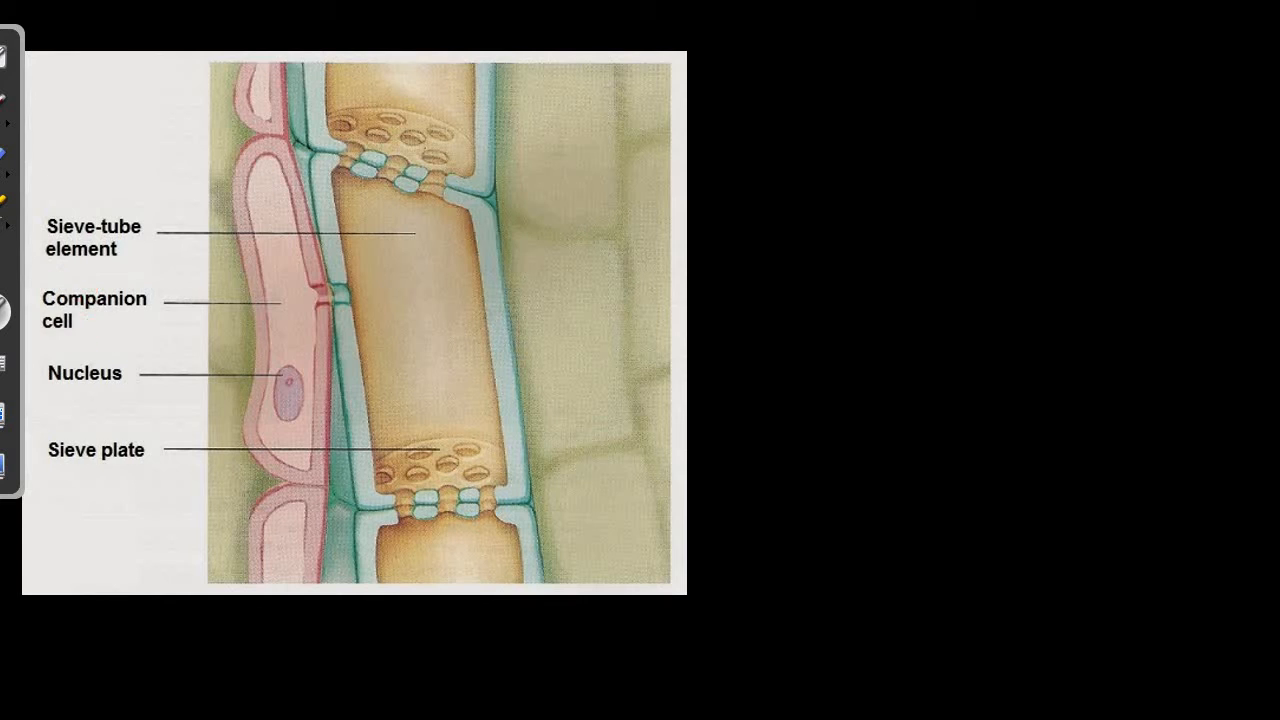
left_click(217, 208)
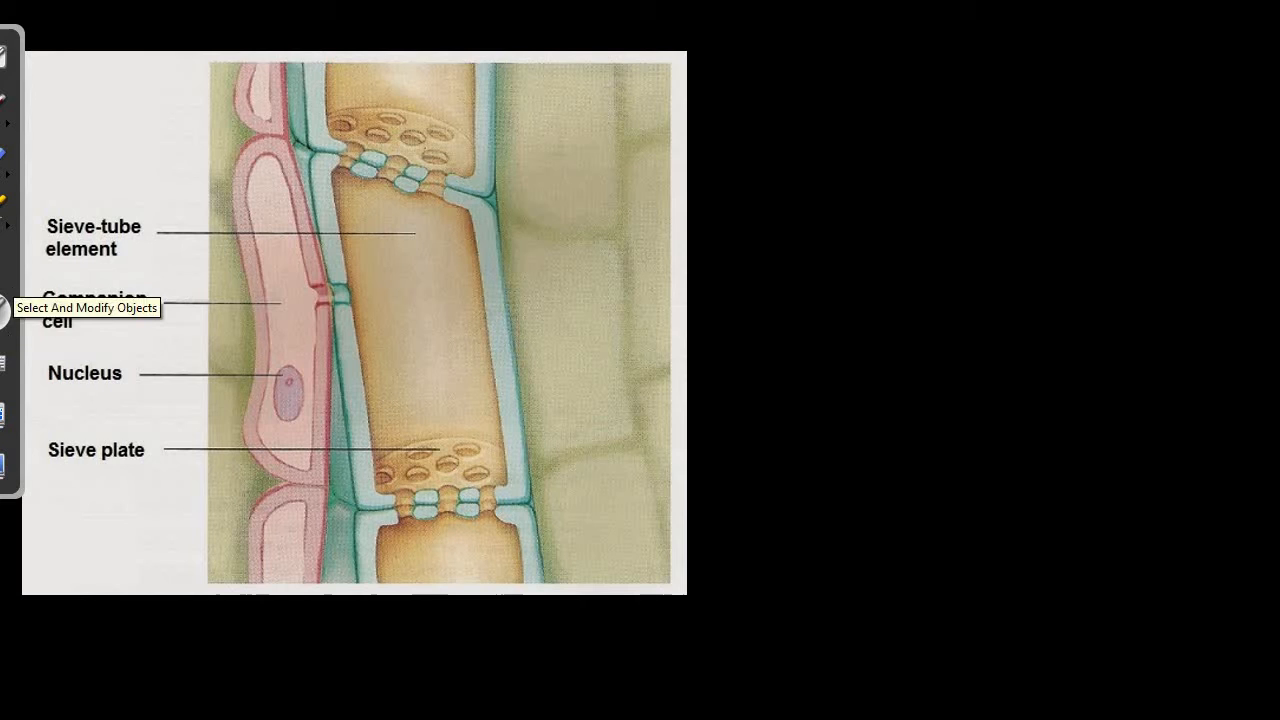
mouse_move(370, 355)
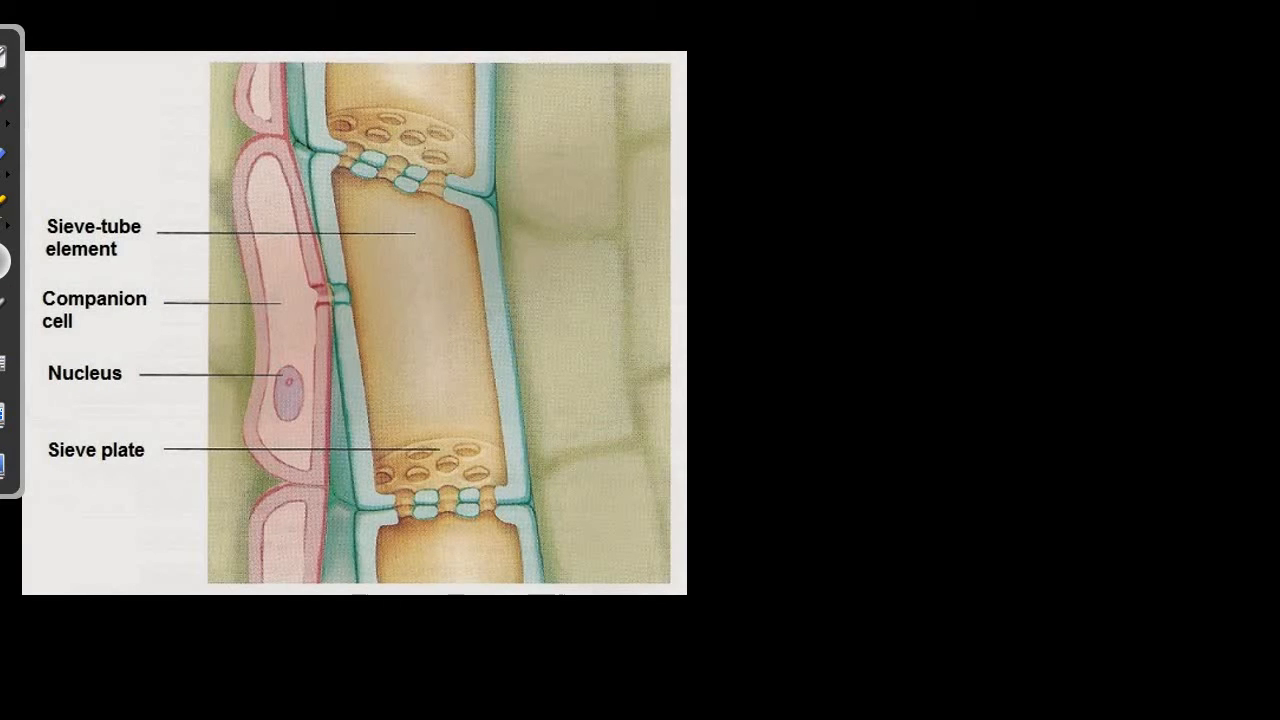
left_click(487, 456)
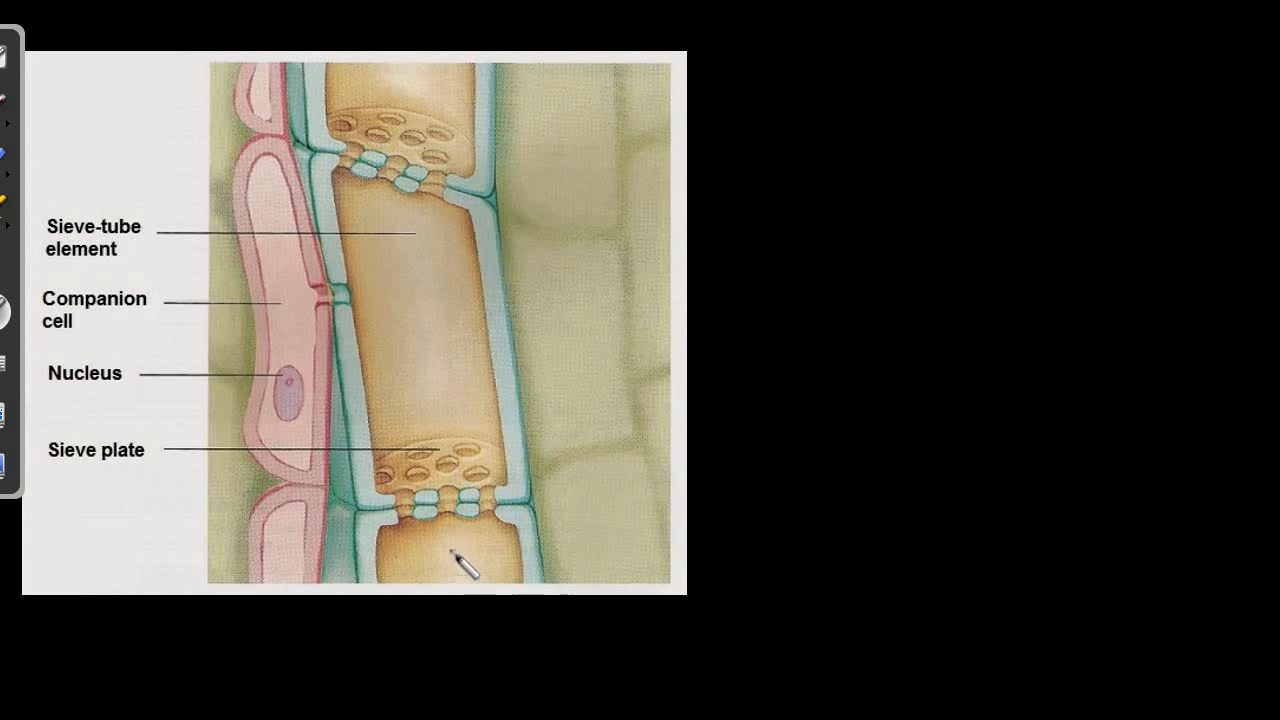
left_click(413, 427)
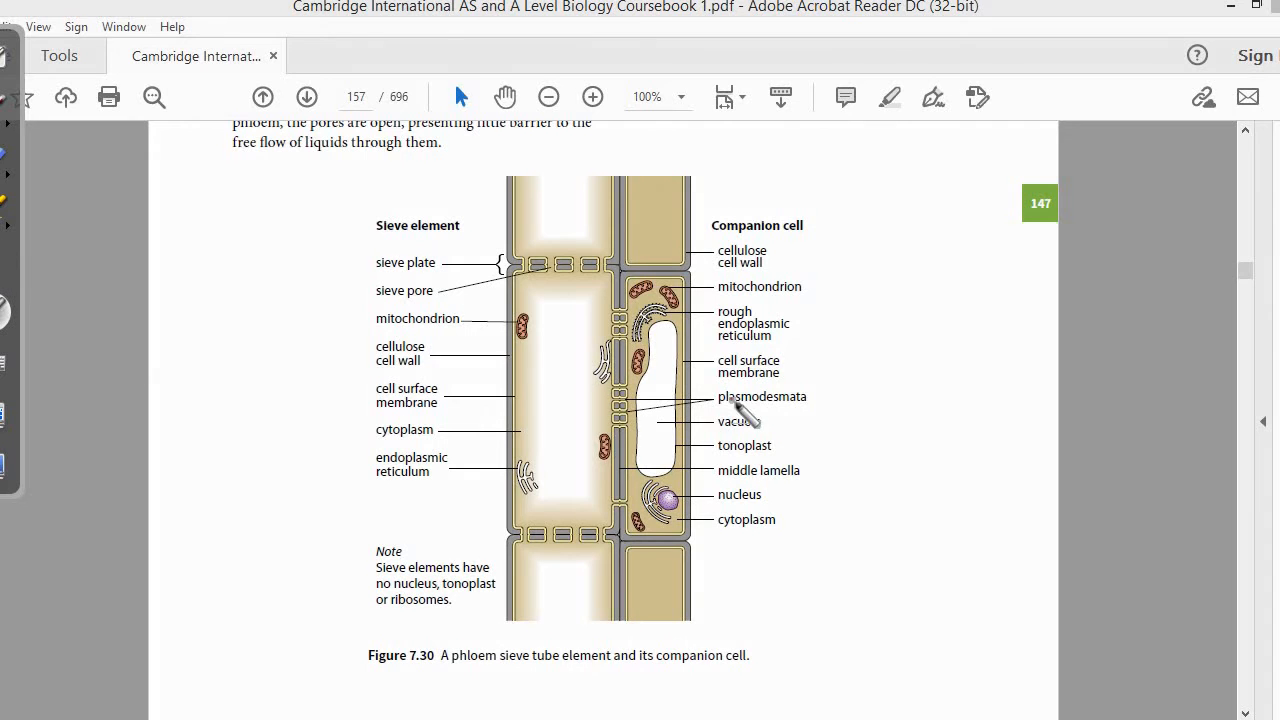
left_click(637, 531)
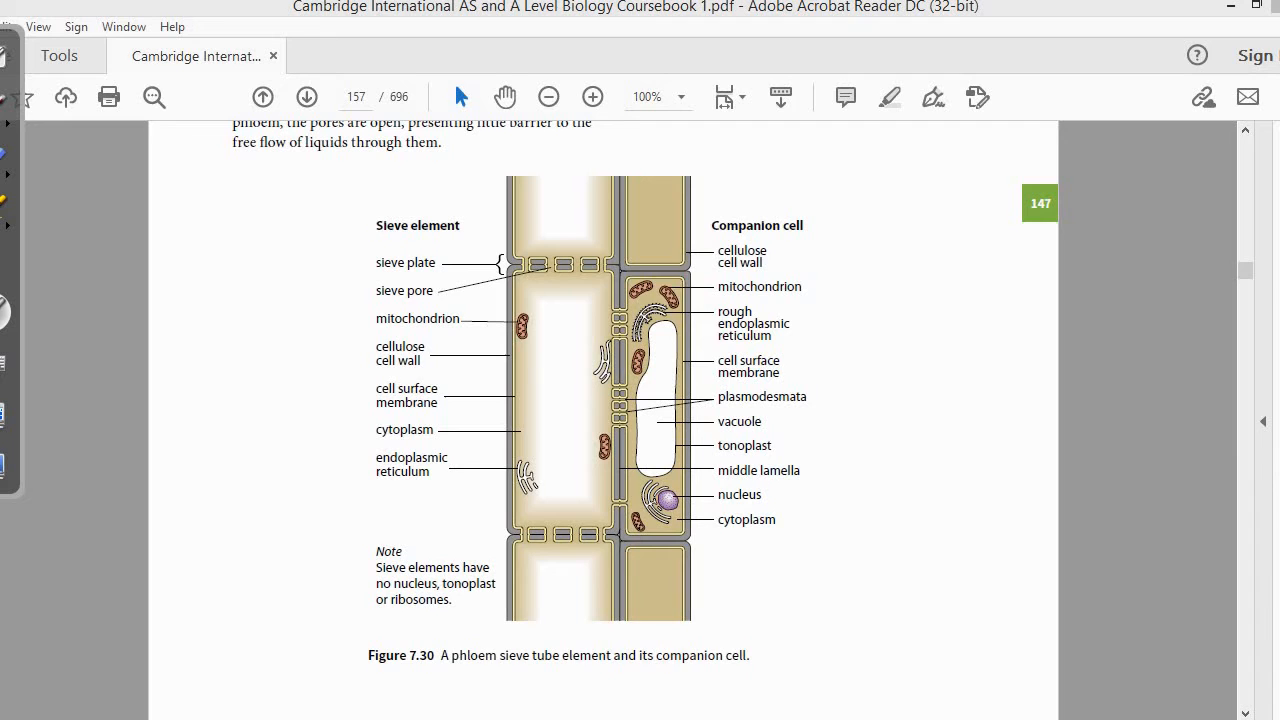
mouse_move(660, 330)
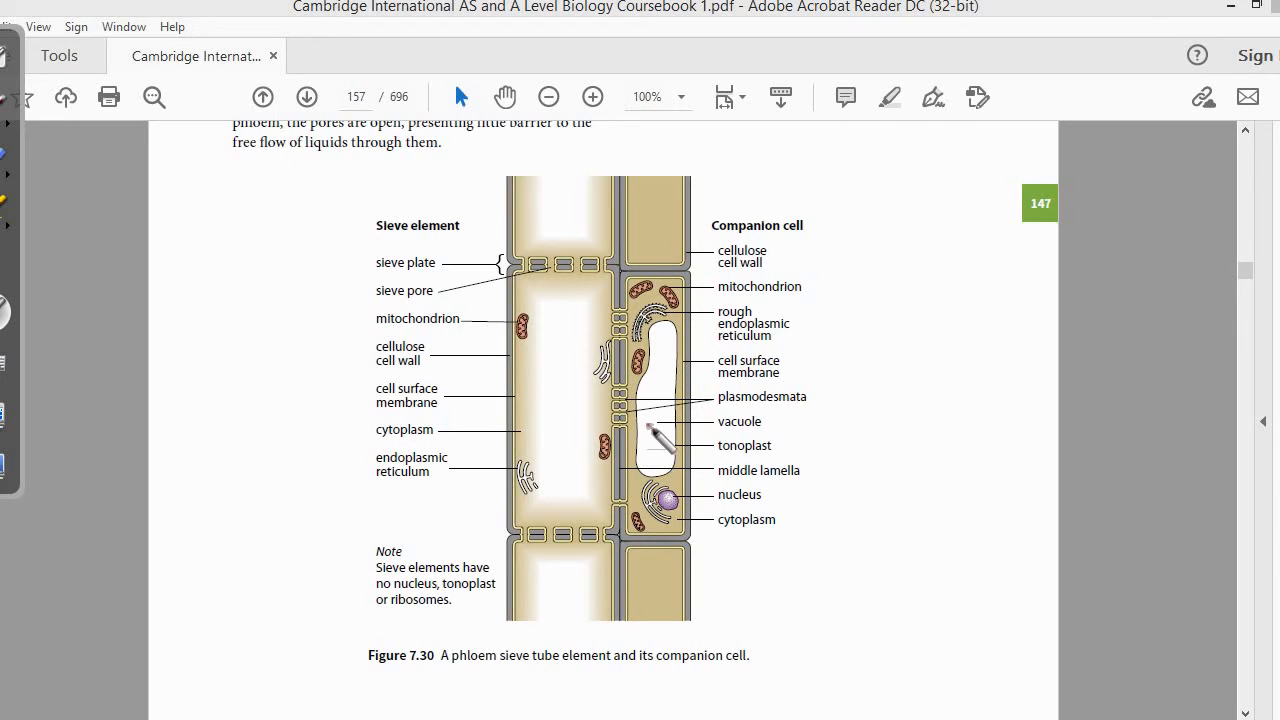
mouse_move(655, 430)
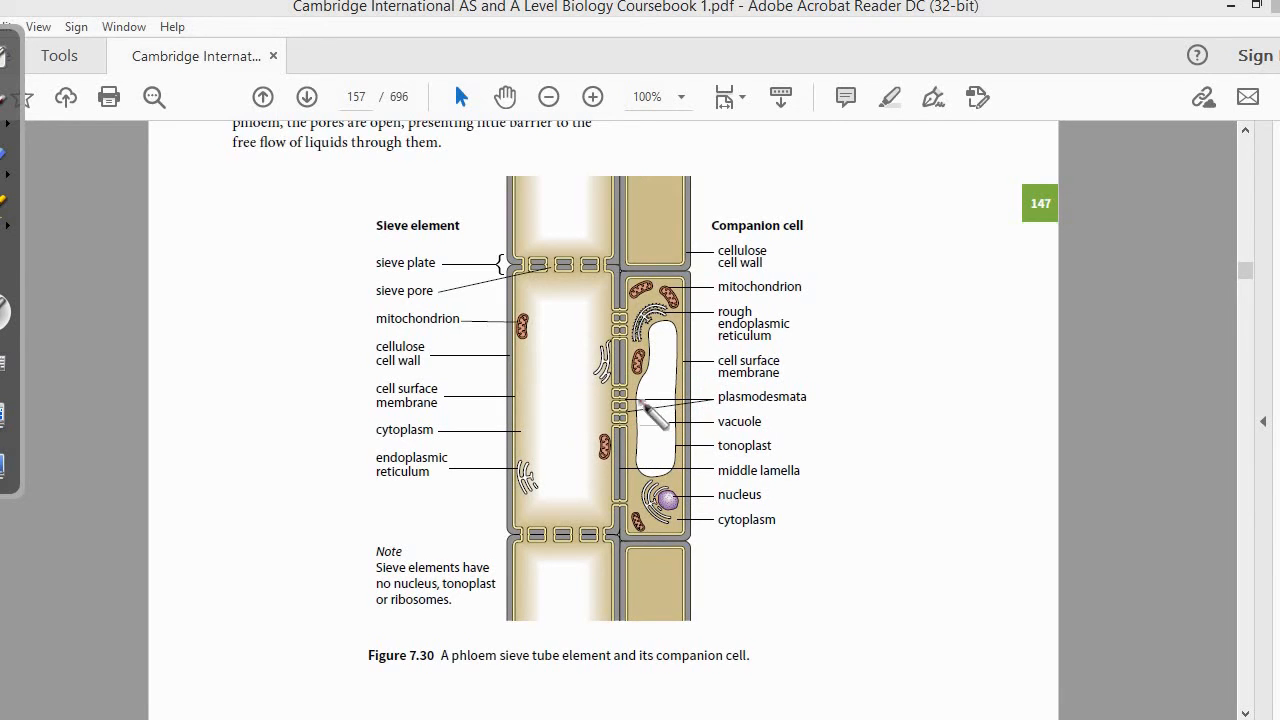
left_click(652, 393)
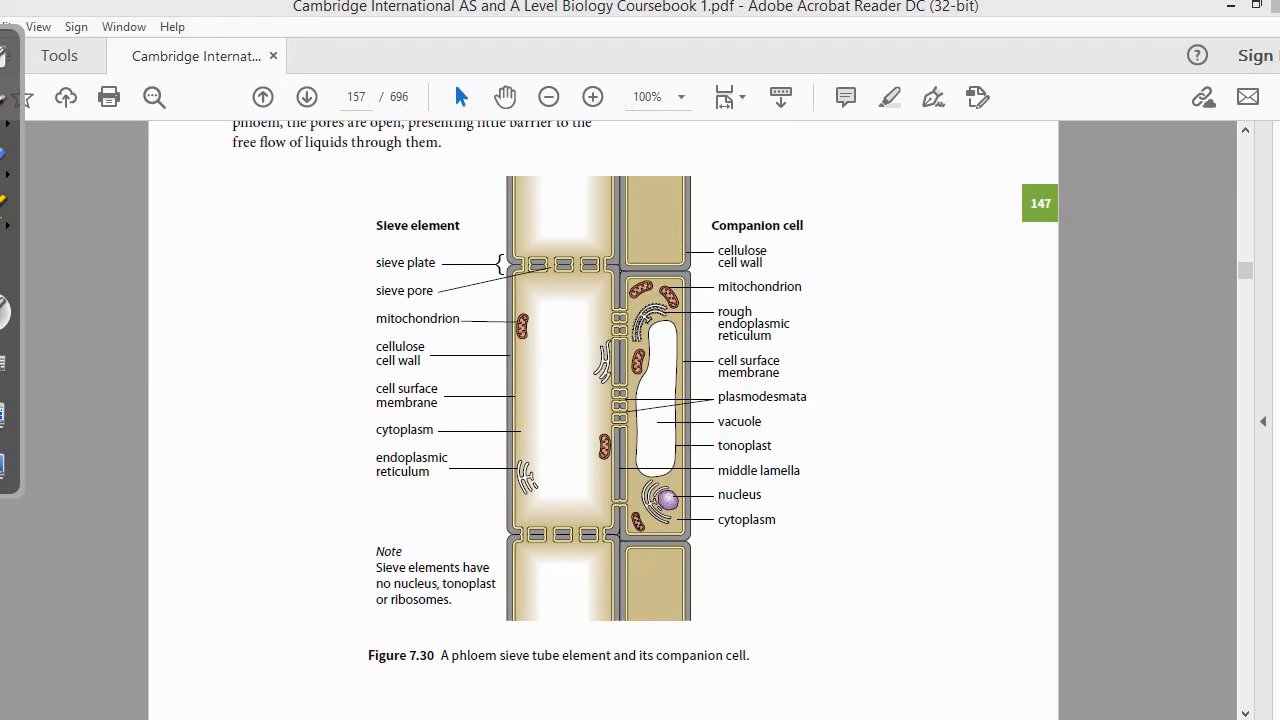
mouse_move(637, 487)
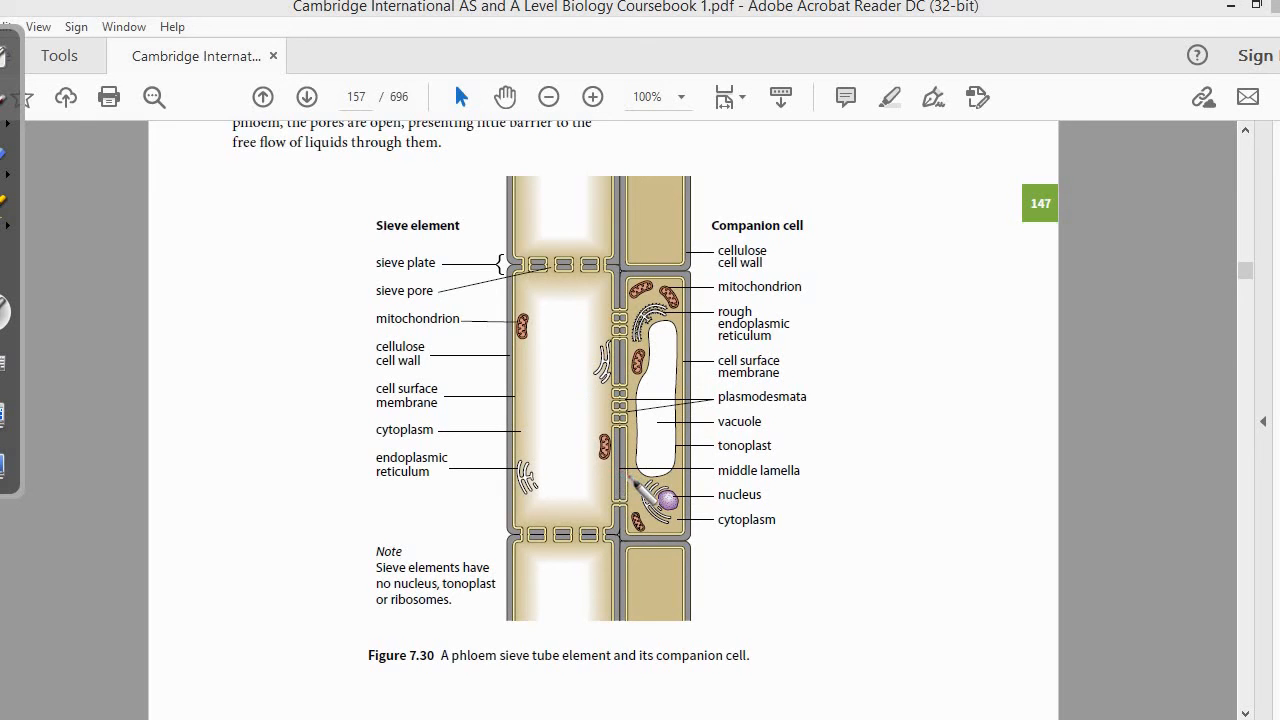
mouse_move(650, 385)
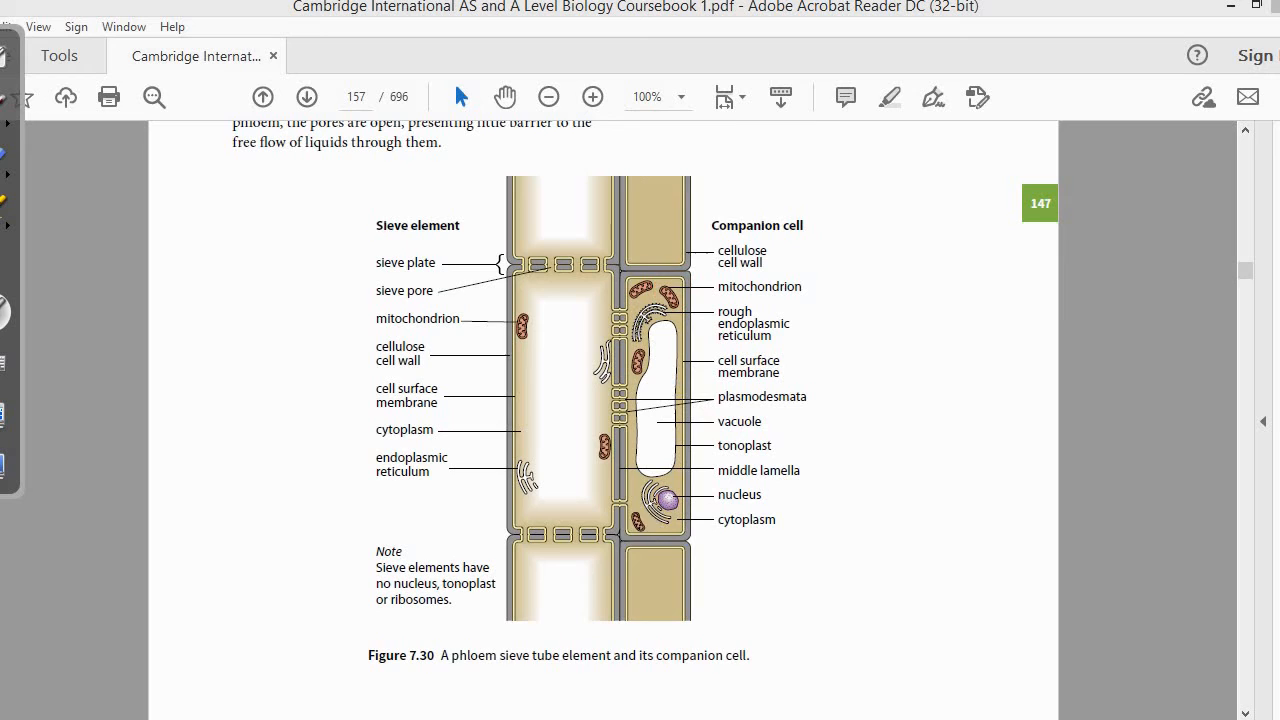
mouse_move(633, 455)
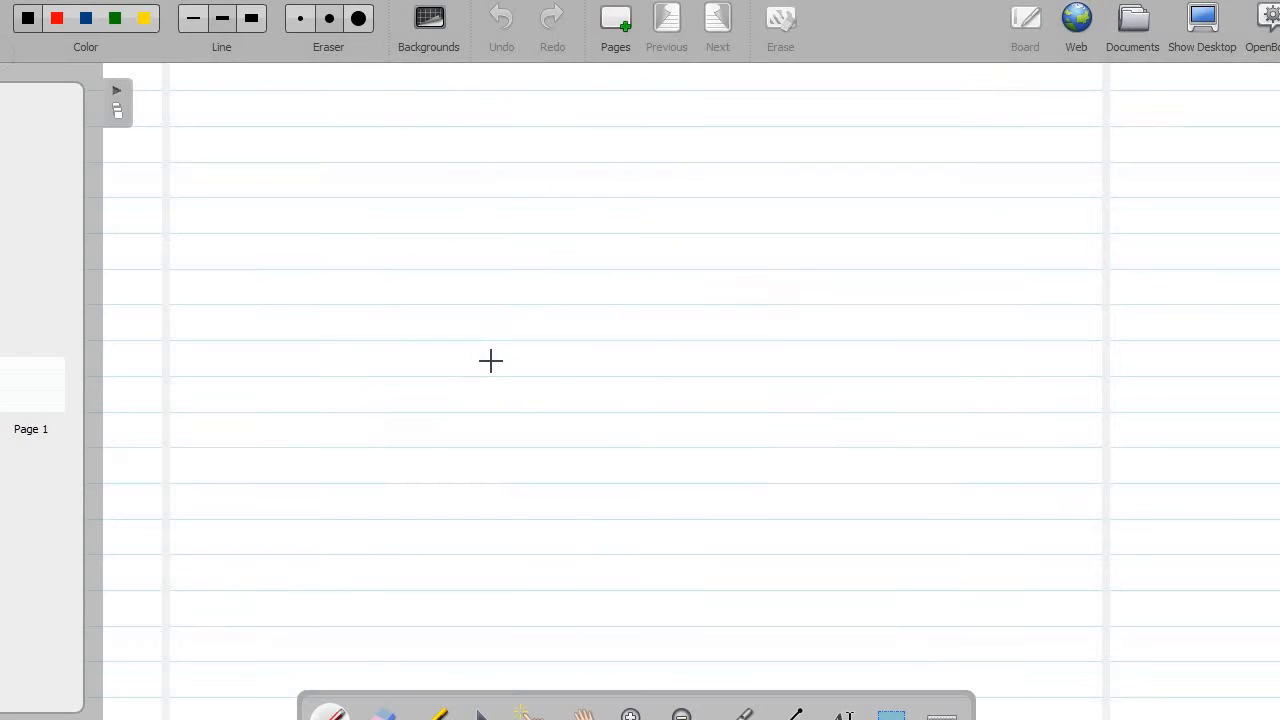
mouse_move(512, 301)
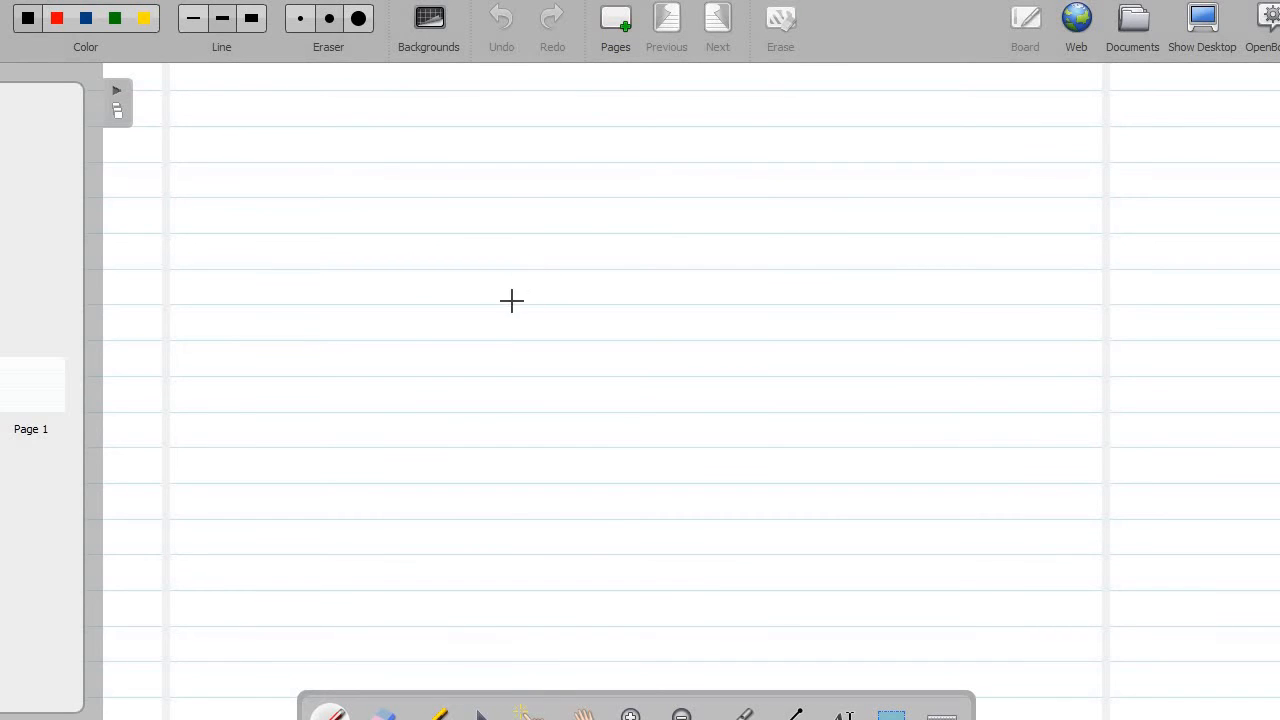
mouse_move(542, 280)
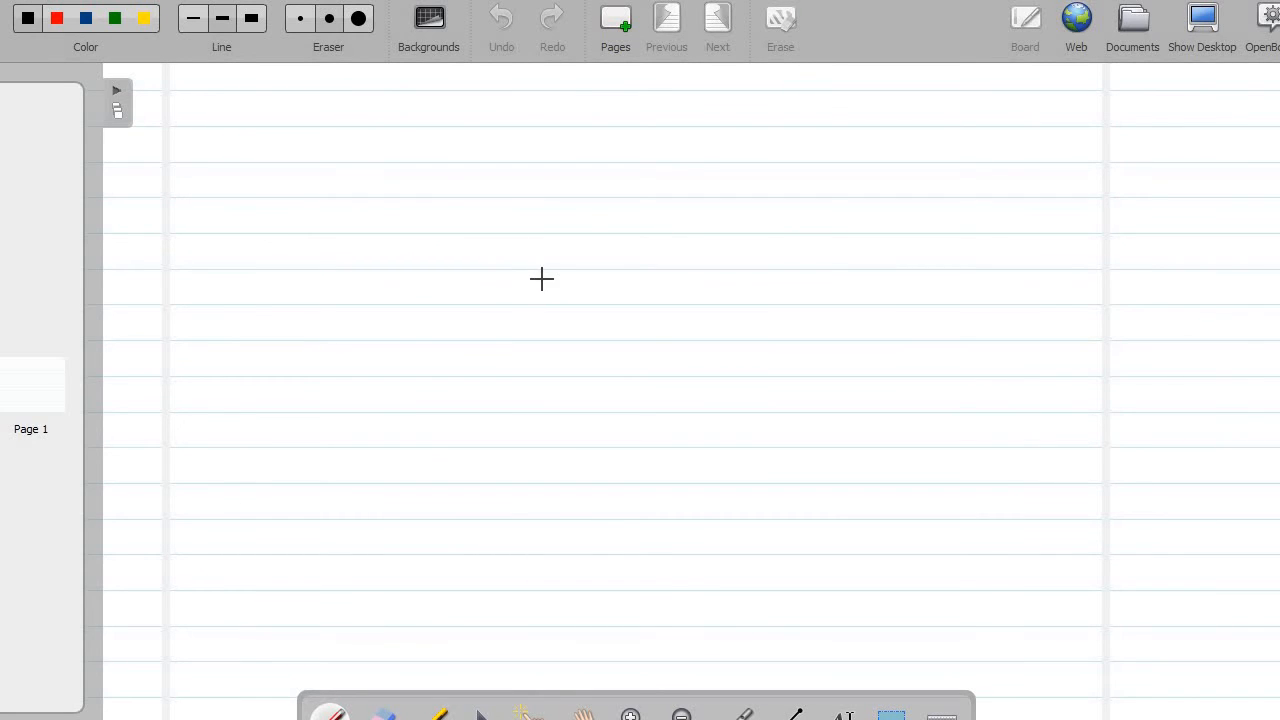
Step: Handwrite the first arrowed note "sieve tube element" near the top of the page
left_click_drag(590, 100, 575, 130)
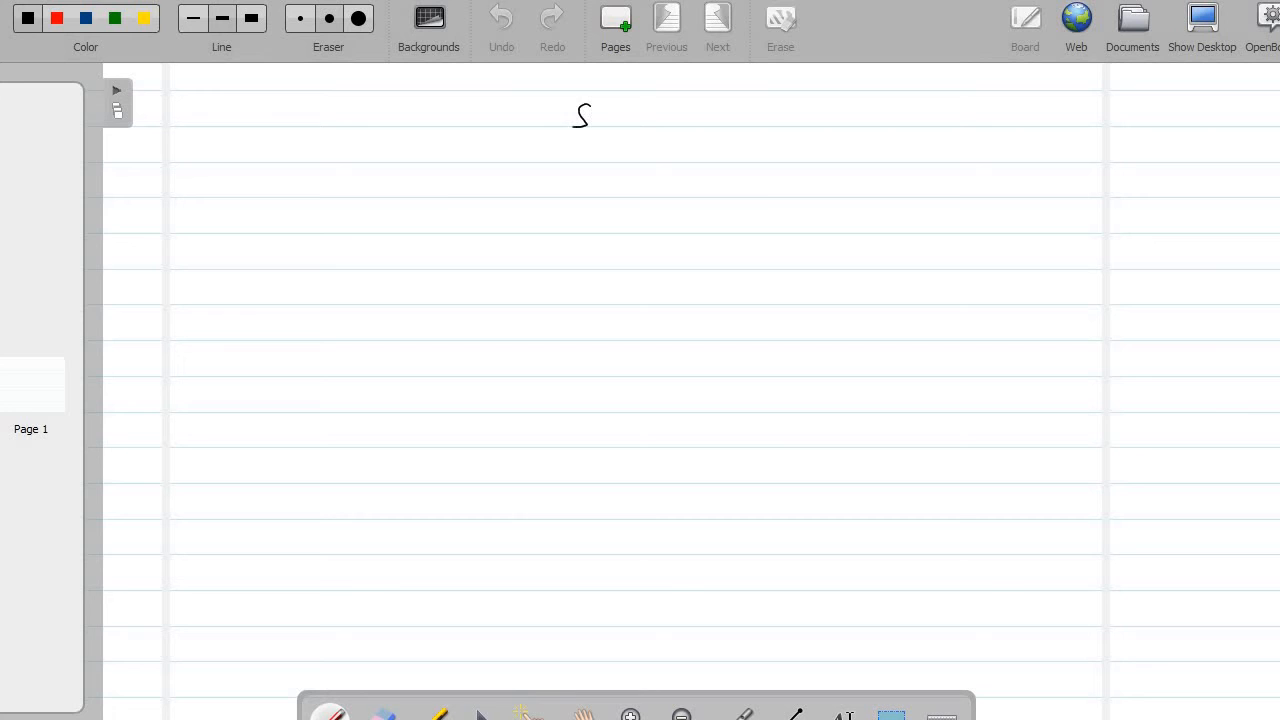
left_click_drag(575, 115, 650, 115)
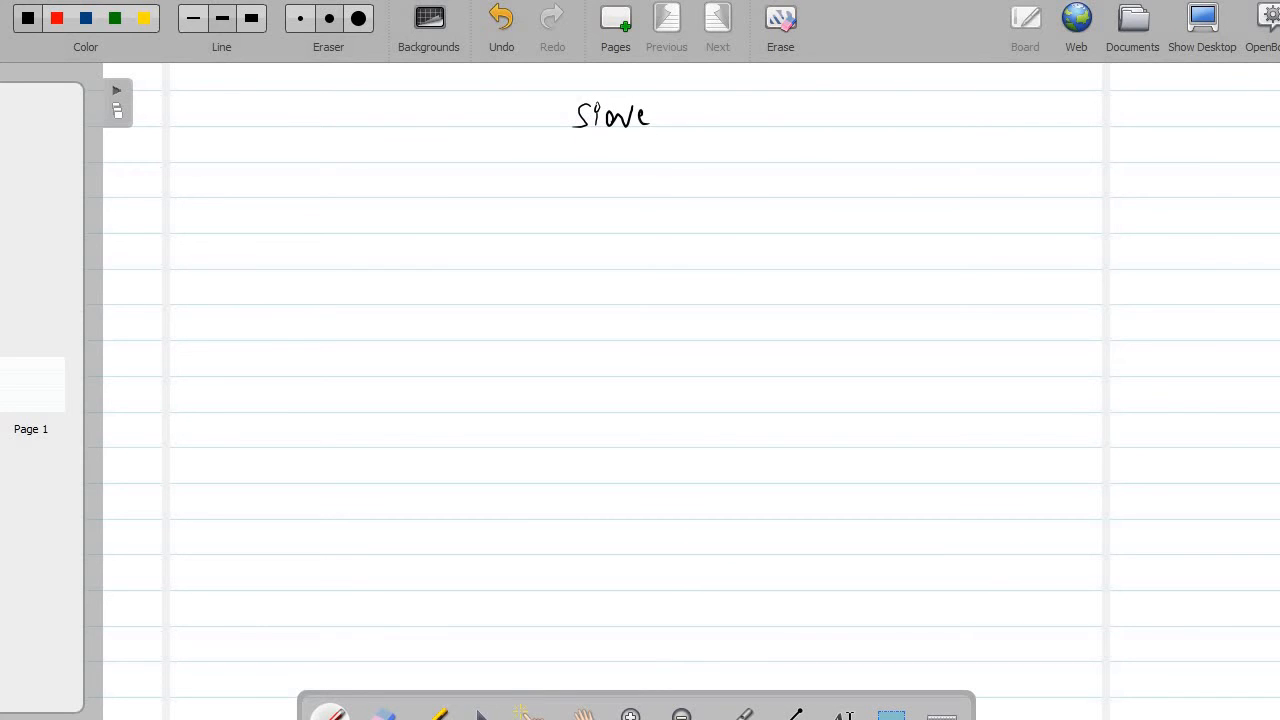
left_click_drag(680, 115, 745, 115)
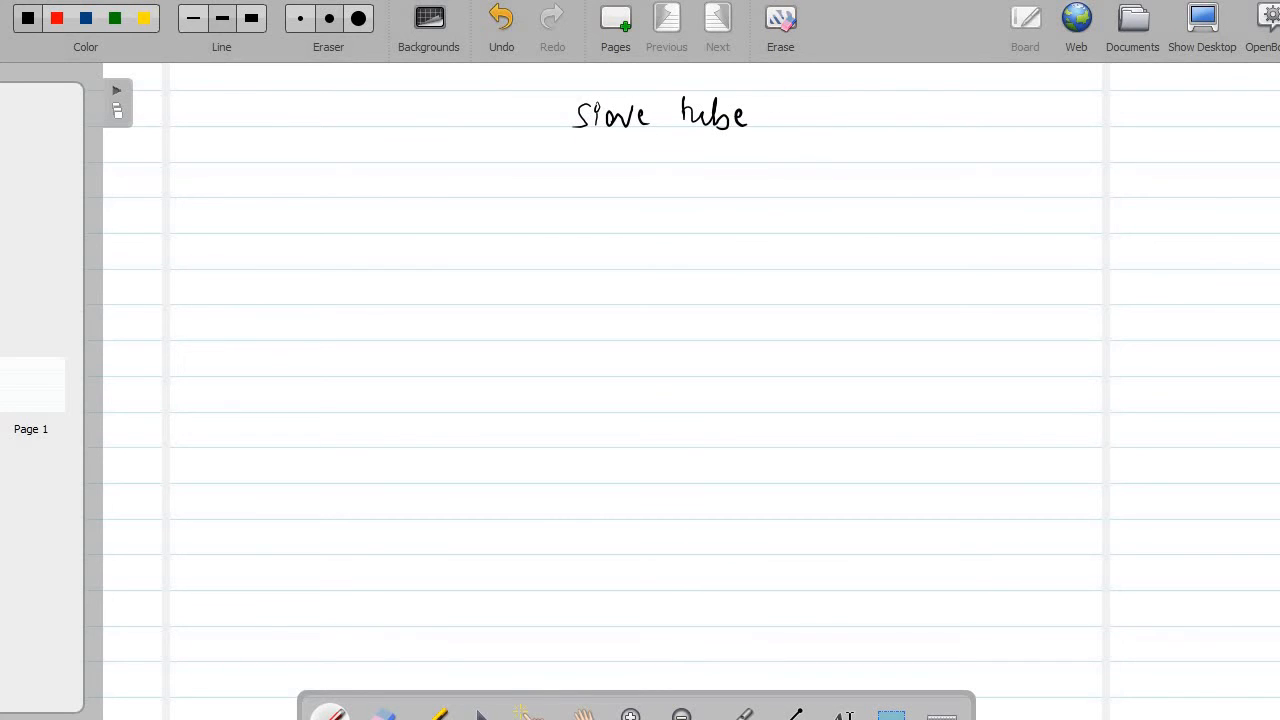
left_click_drag(800, 115, 910, 118)
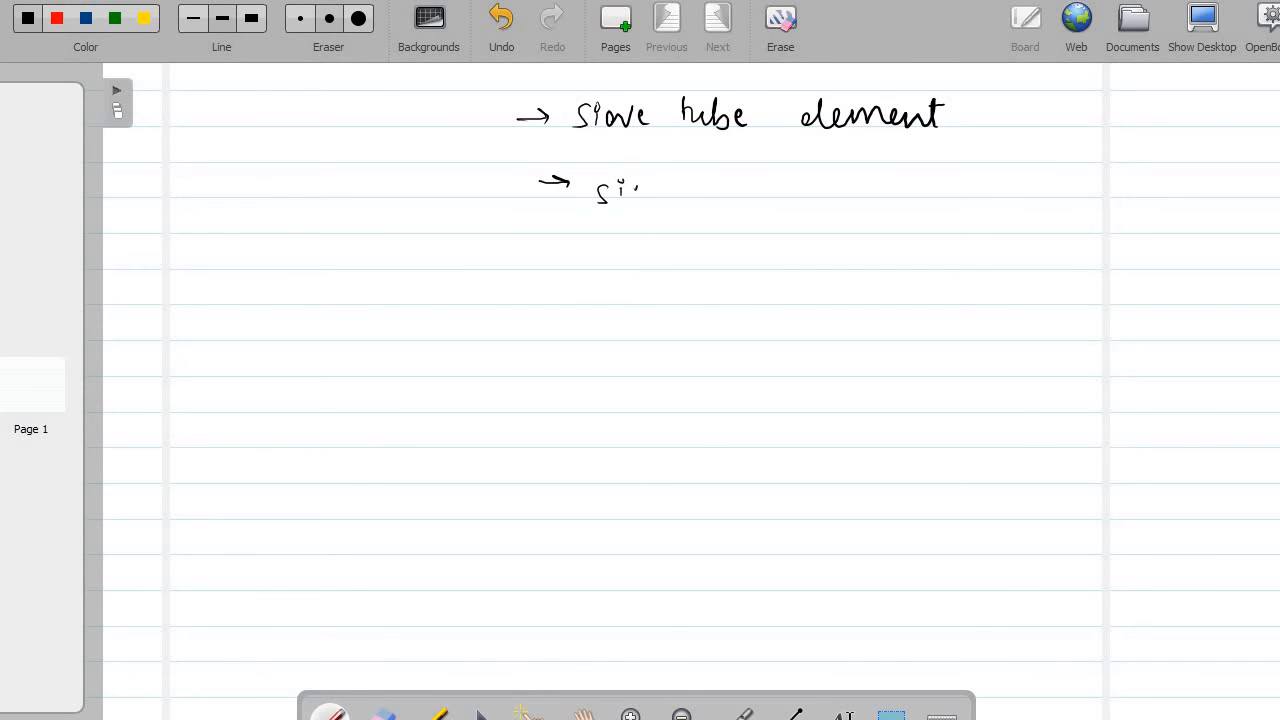
Step: Handwrite "sieve plates" on the second line and start "companion cell" as a third point
left_click_drag(620, 190, 760, 195)
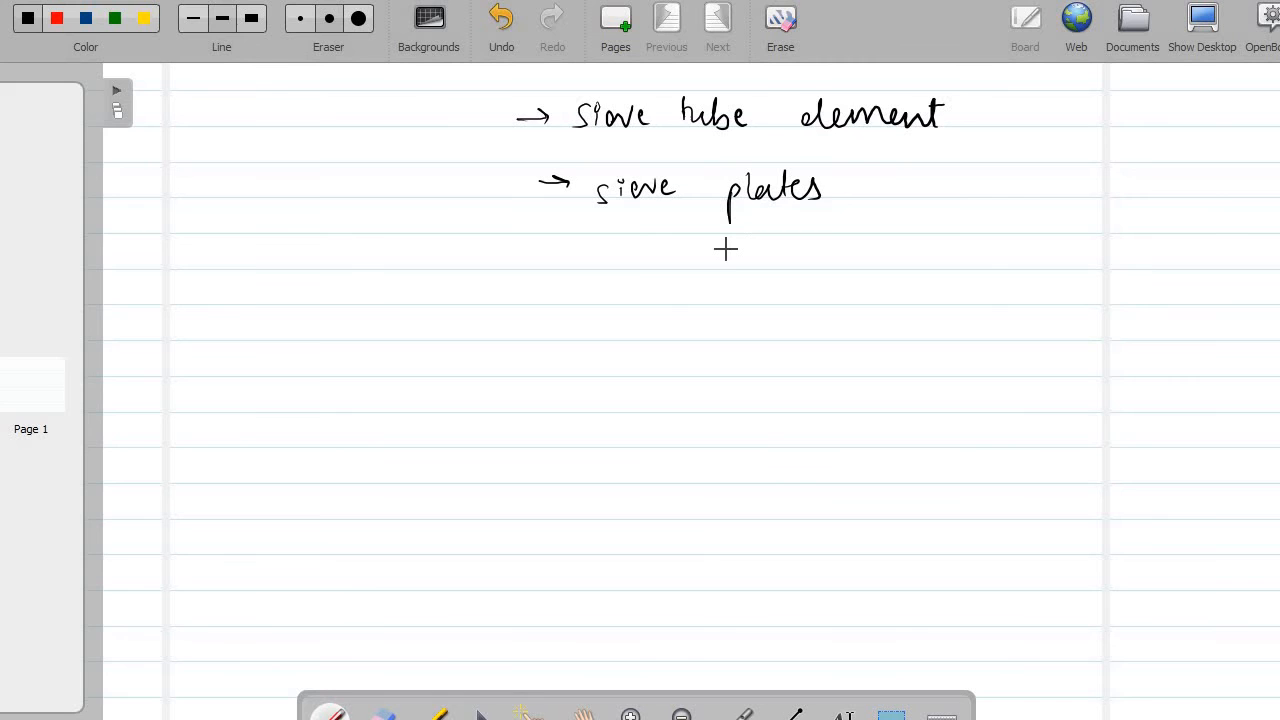
mouse_move(710, 253)
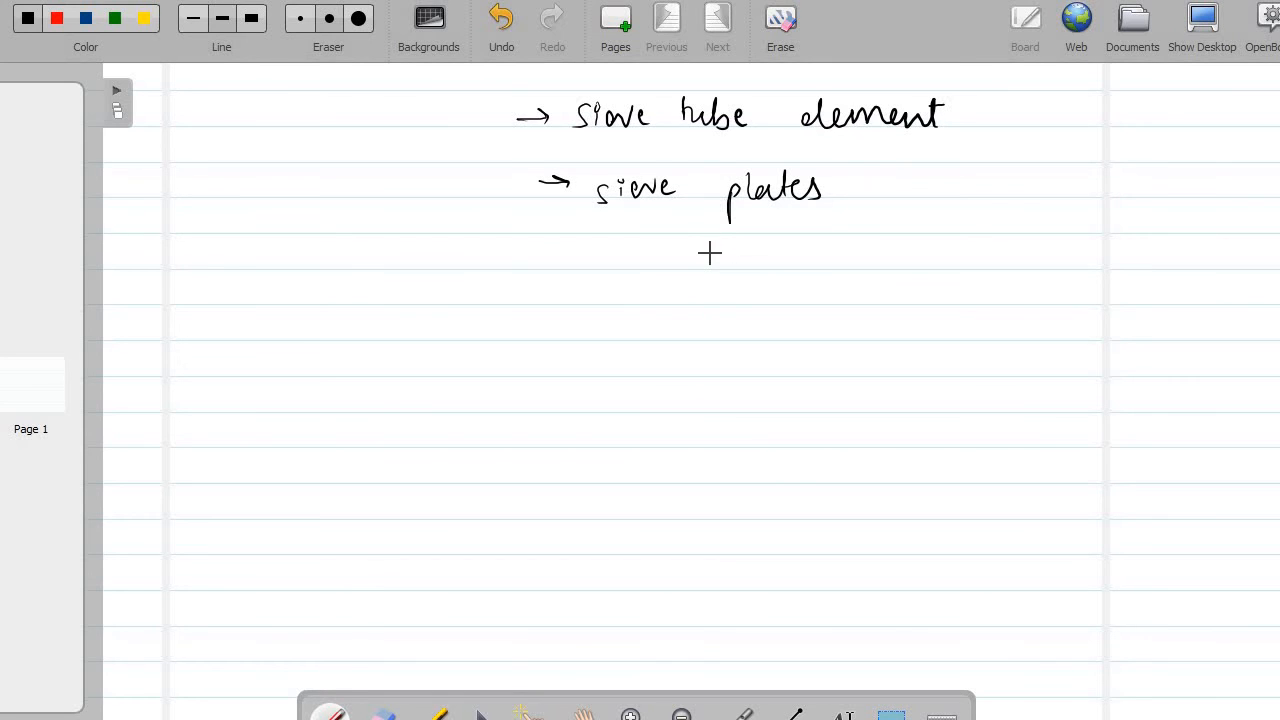
mouse_move(670, 263)
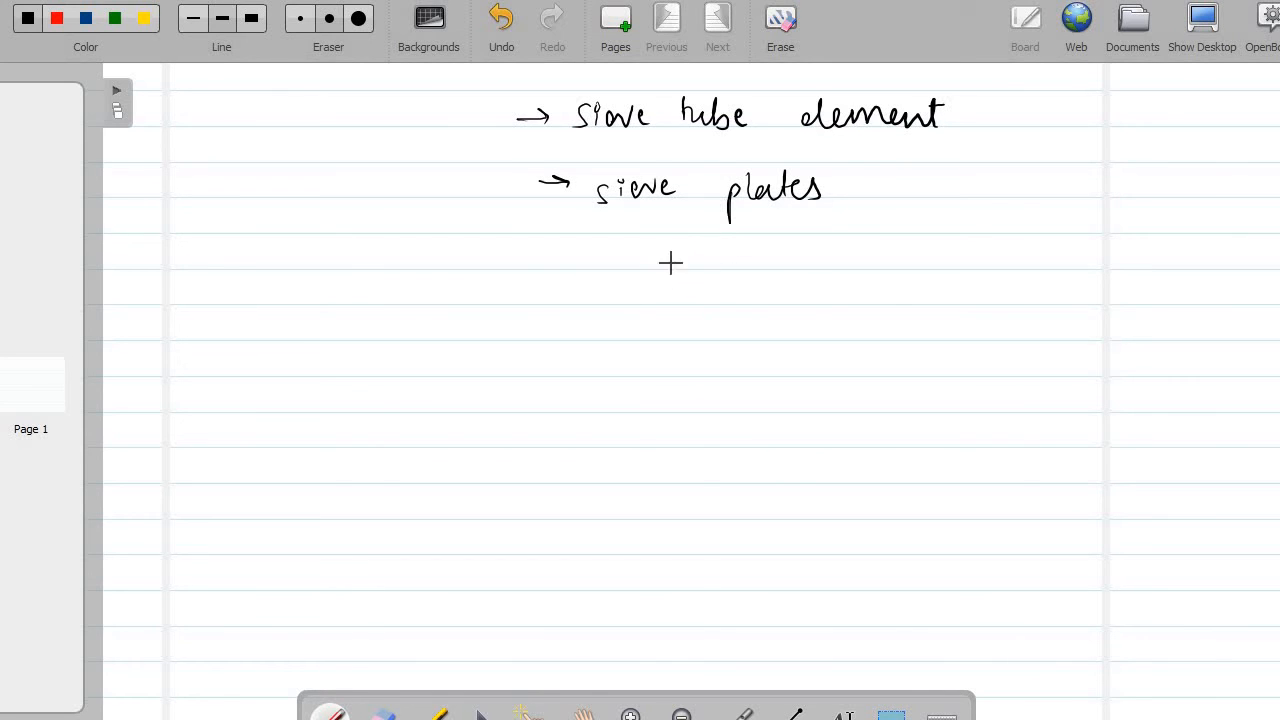
mouse_move(557, 261)
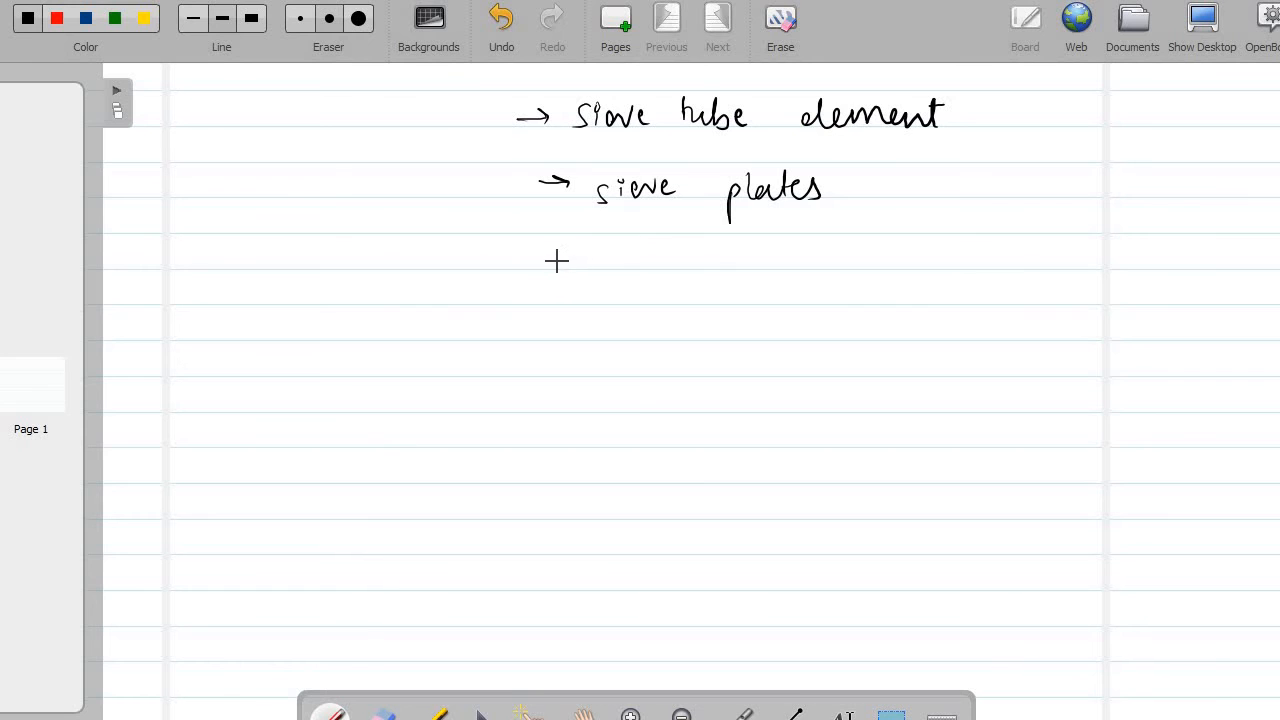
left_click_drag(550, 258, 588, 258)
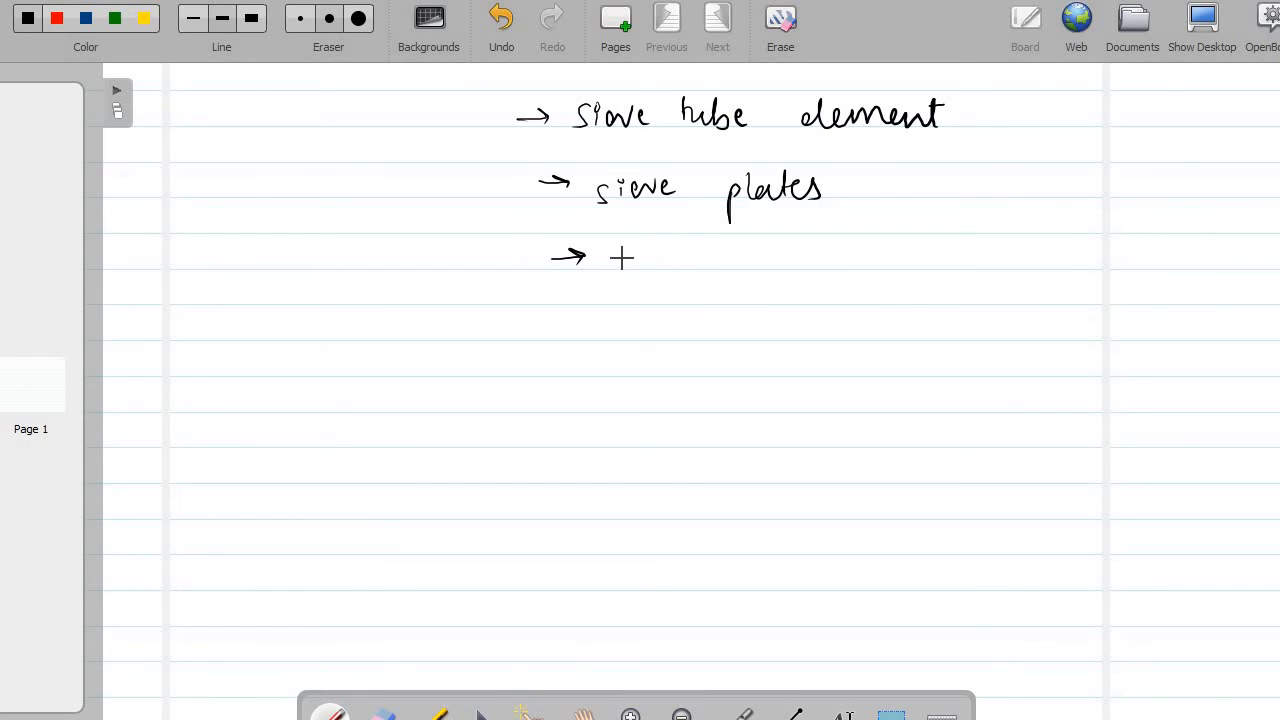
left_click_drag(612, 258, 690, 262)
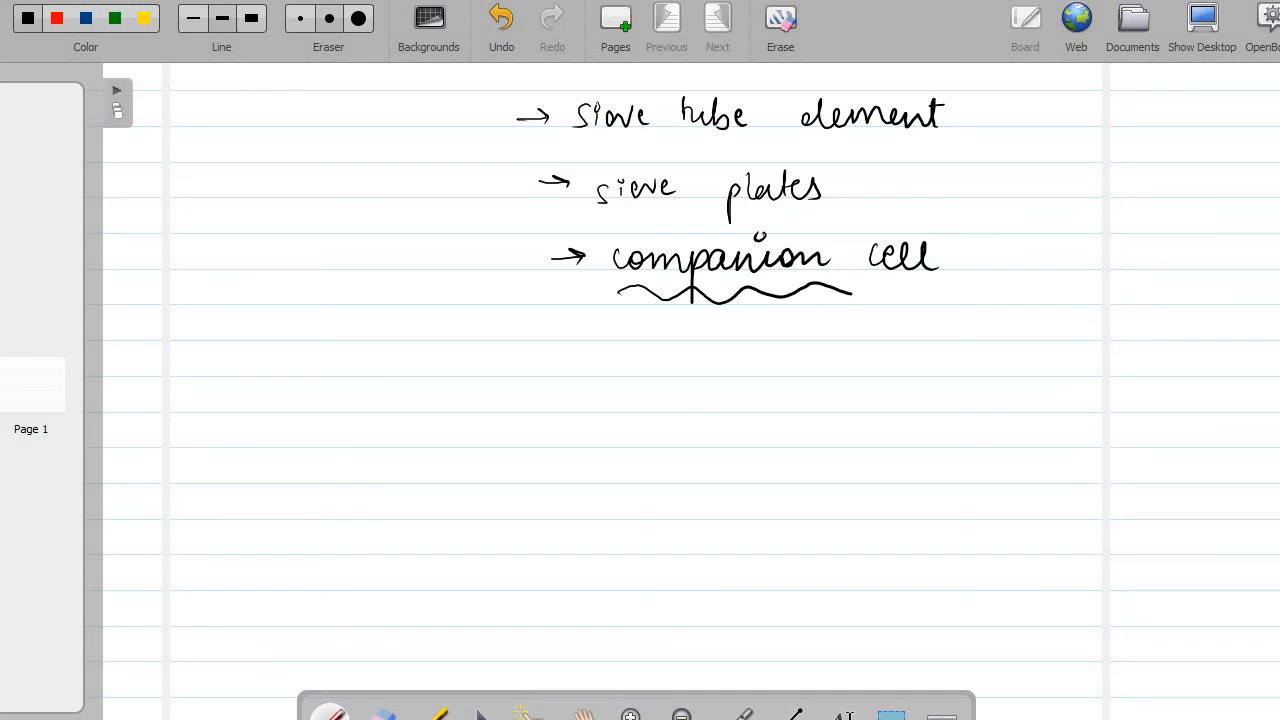
Step: Wavy-underline companion cell, arrow down to starred mitochondria, and brace the whole list
left_click_drag(855, 290, 935, 292)
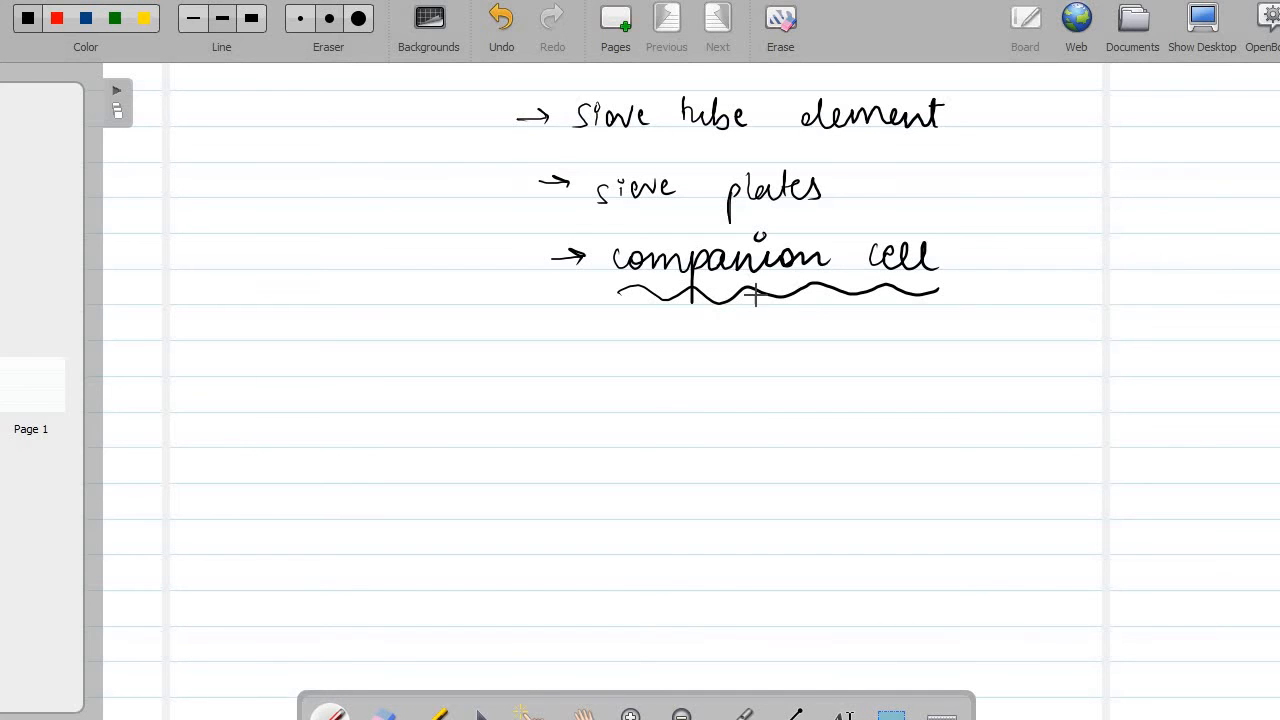
left_click_drag(785, 305, 768, 370)
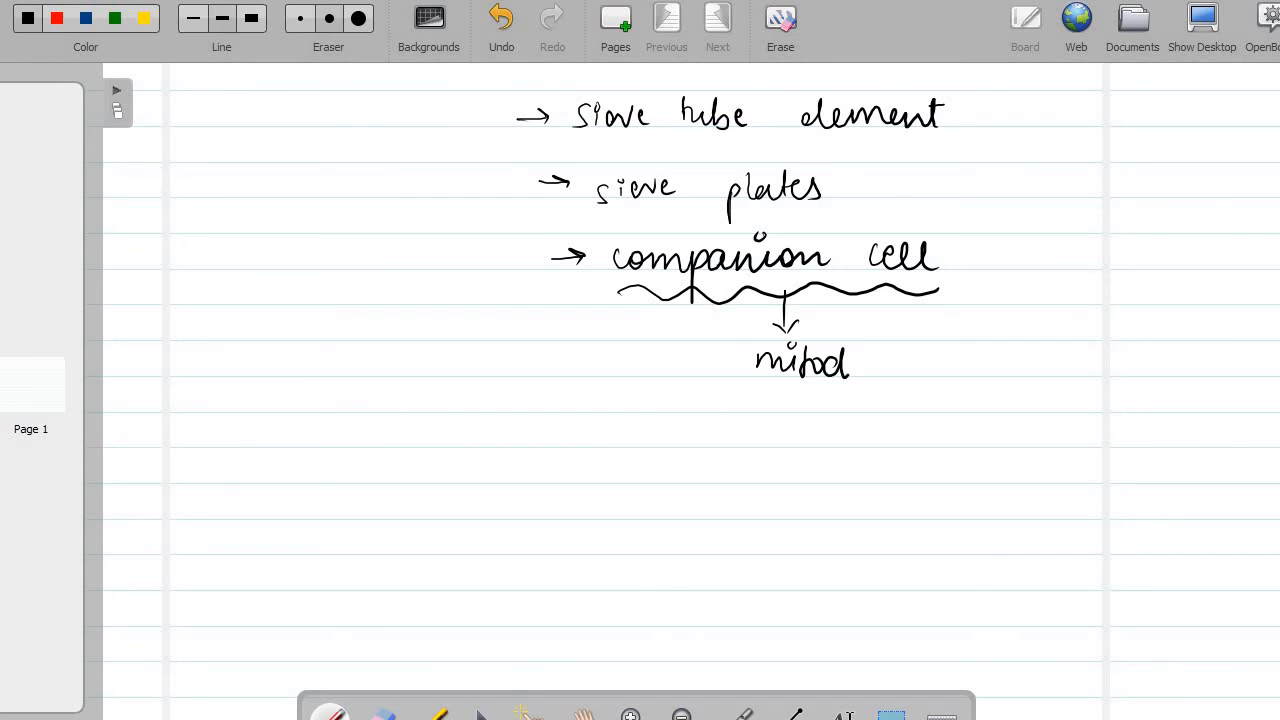
left_click_drag(850, 365, 955, 365)
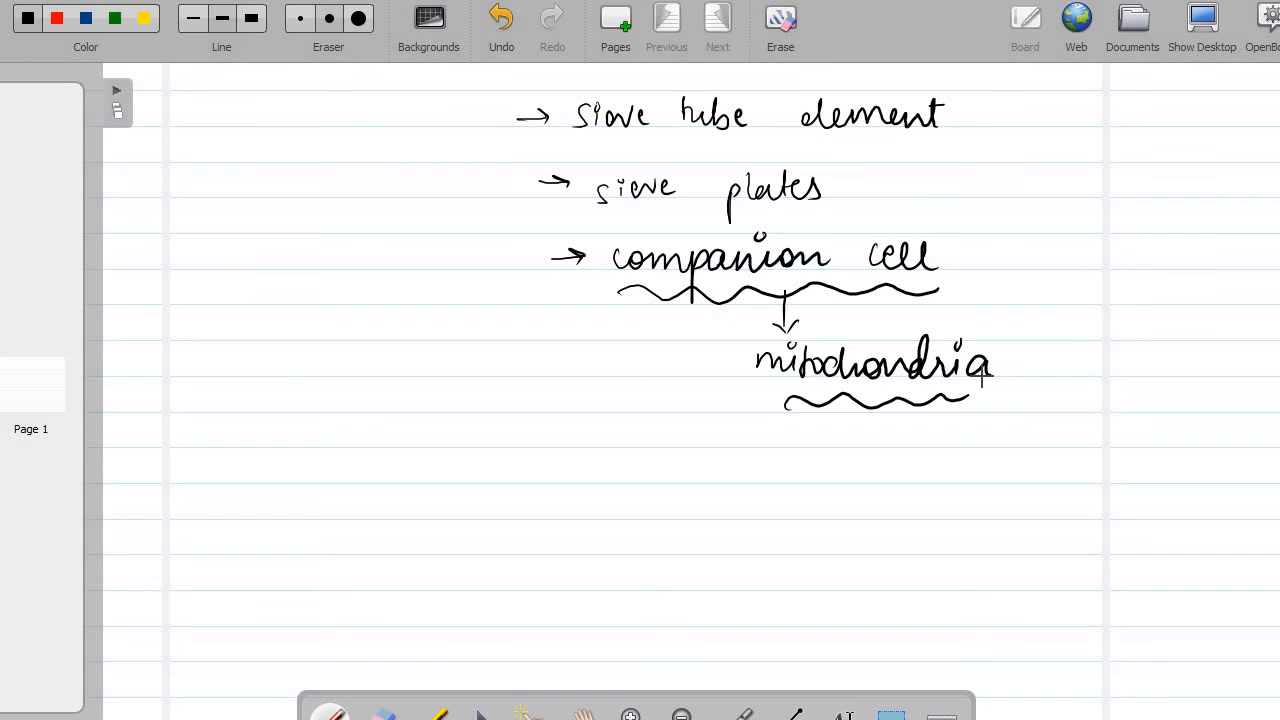
mouse_move(647, 335)
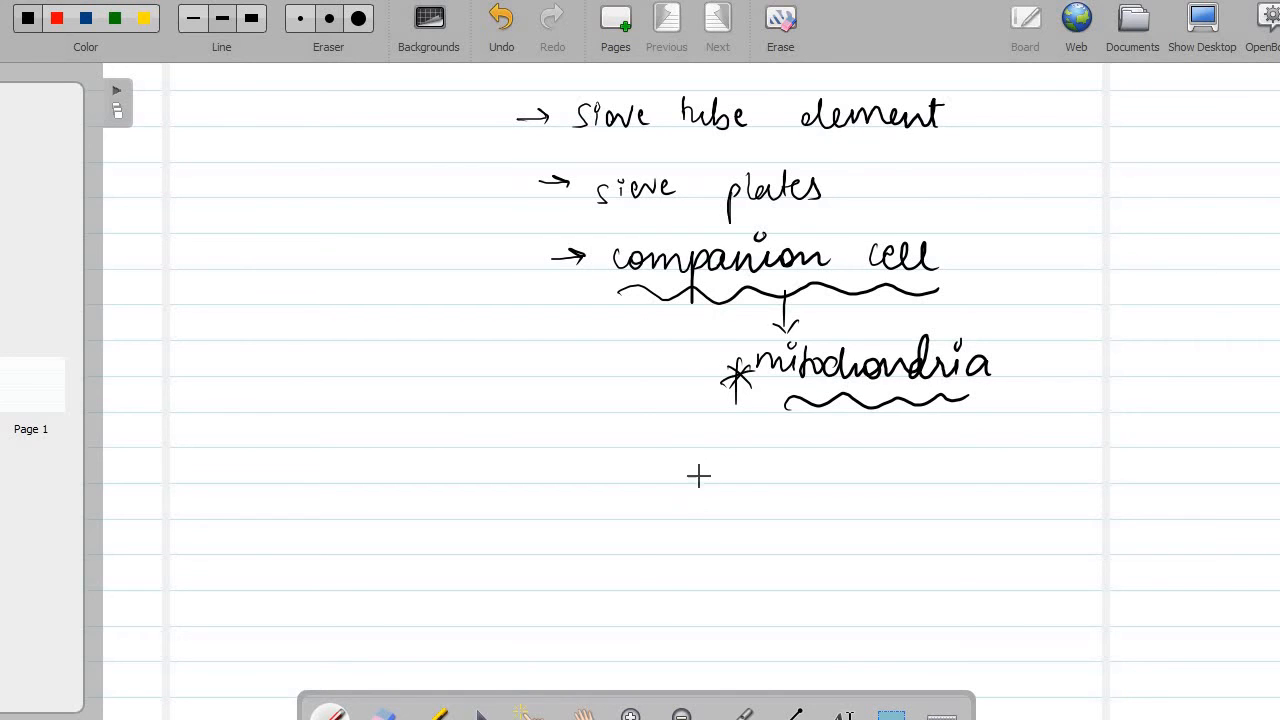
left_click_drag(480, 105, 465, 430)
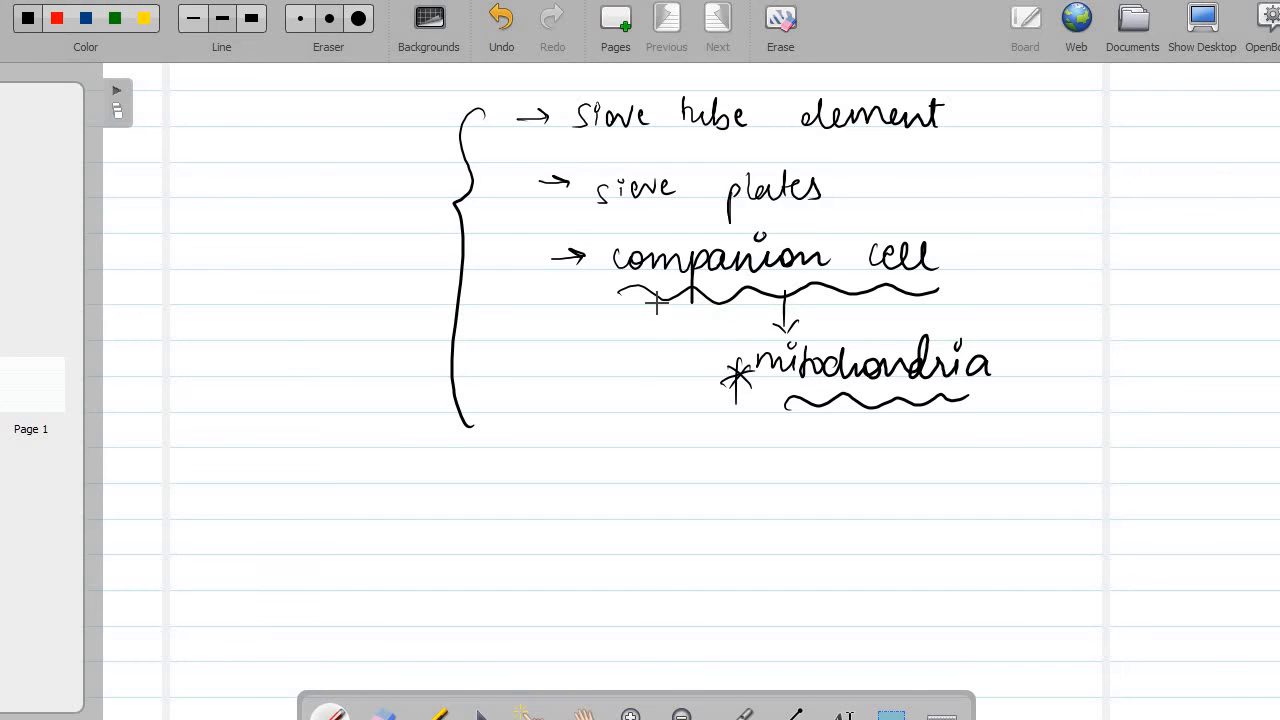
mouse_move(832, 577)
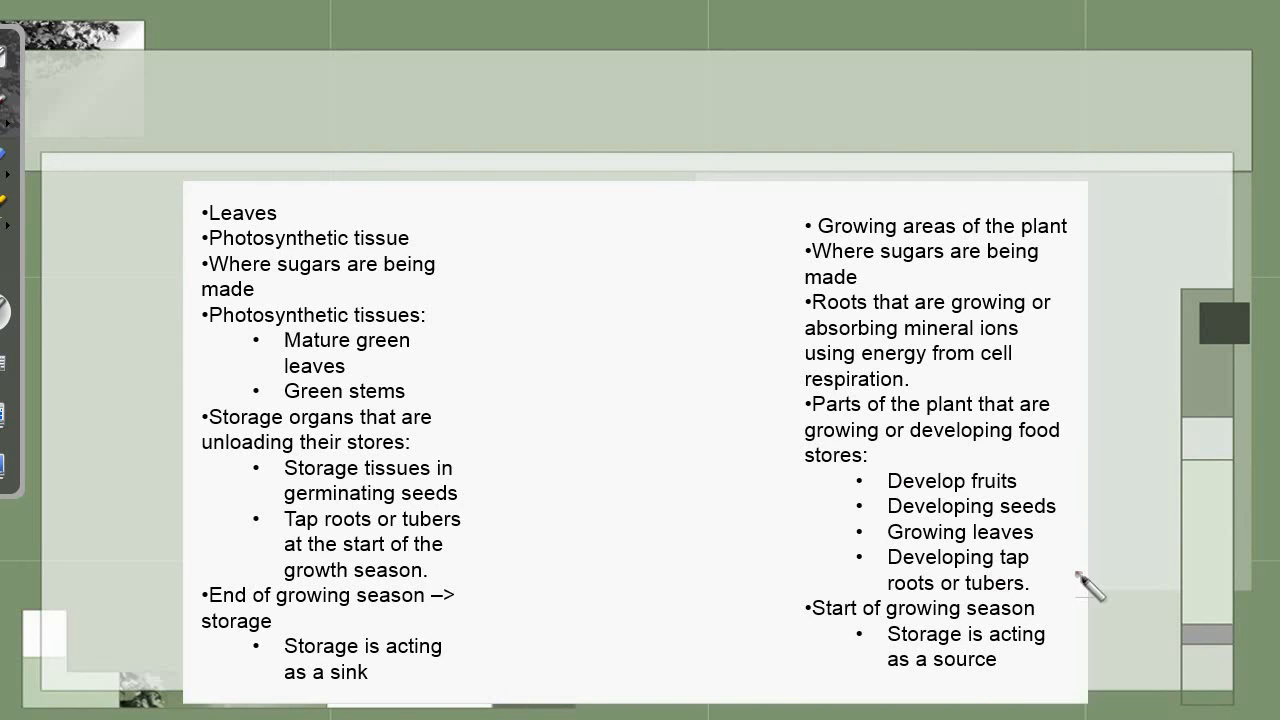
mouse_move(1170, 600)
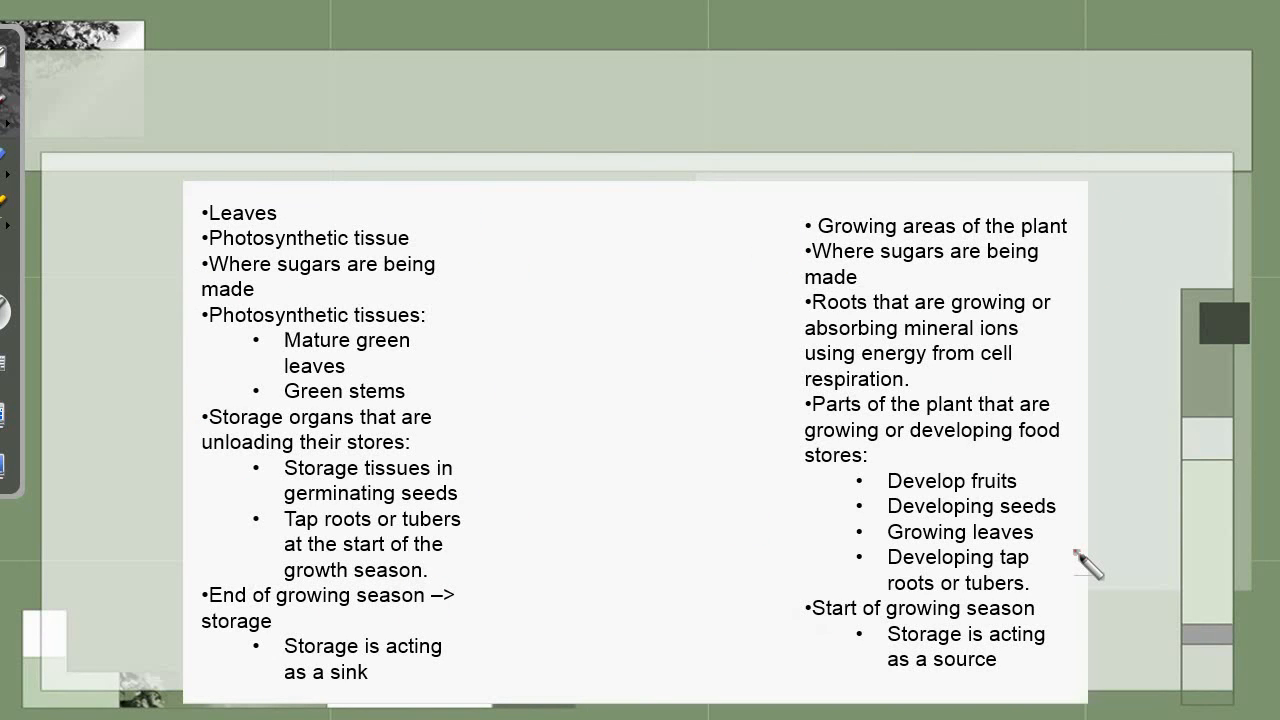
mouse_move(60, 480)
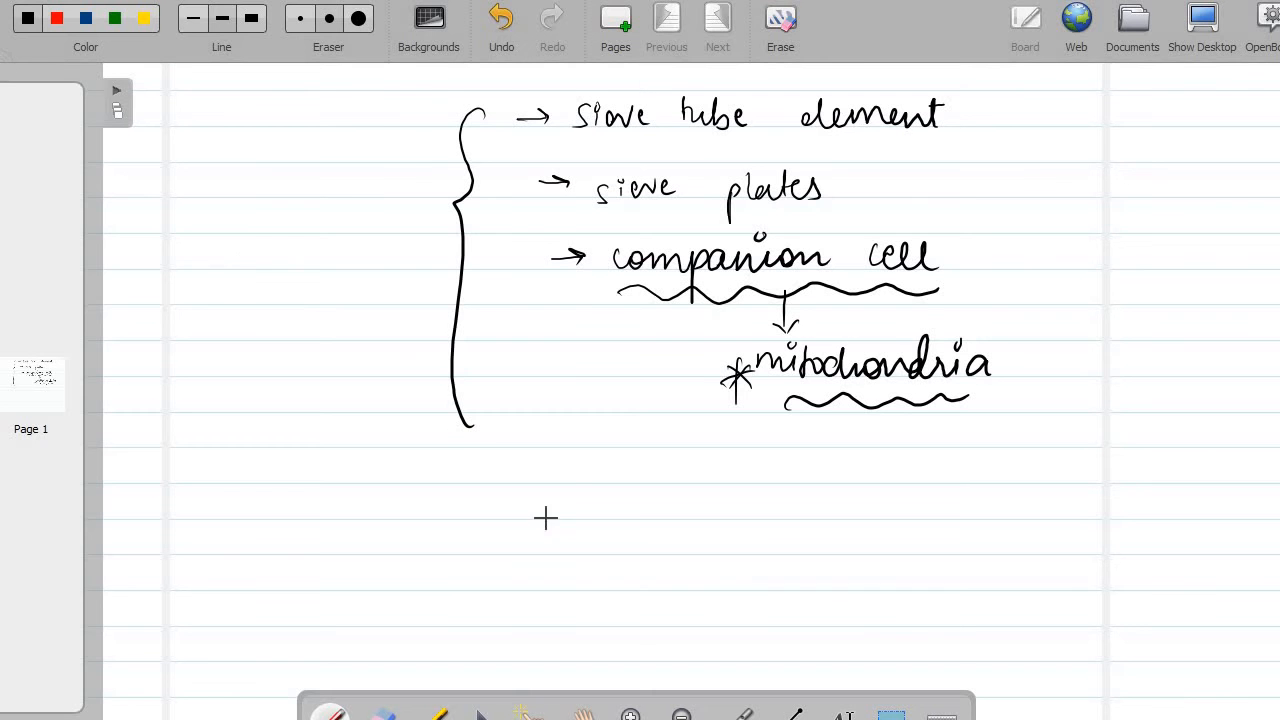
mouse_move(574, 466)
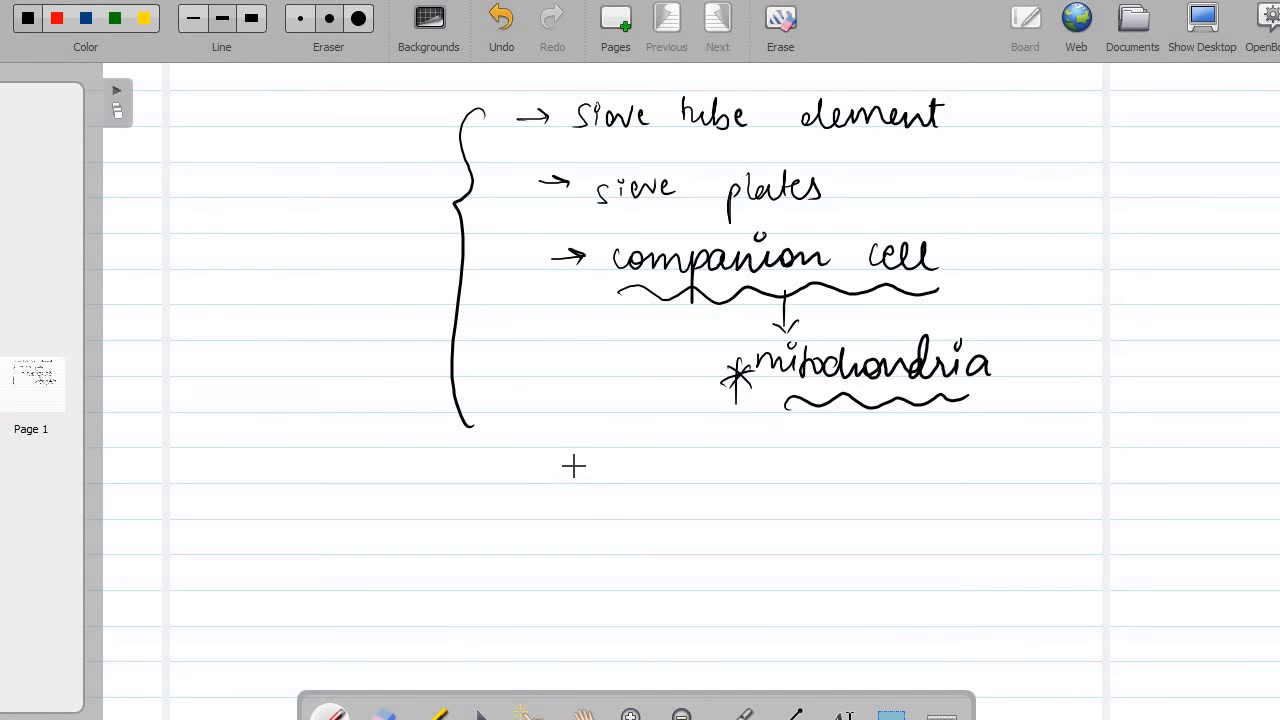
Step: Handwrite "production (source)" under the brace with an arrow down to "(sink)"
left_click_drag(570, 470, 620, 500)
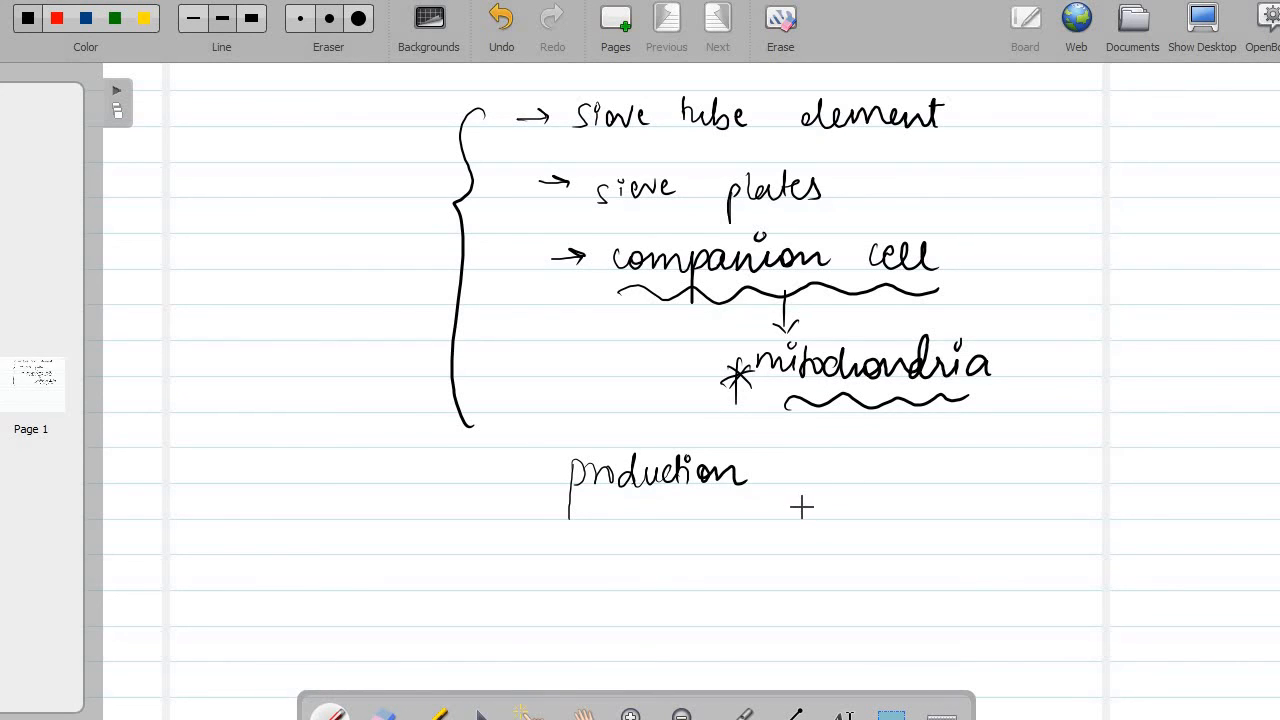
mouse_move(806, 511)
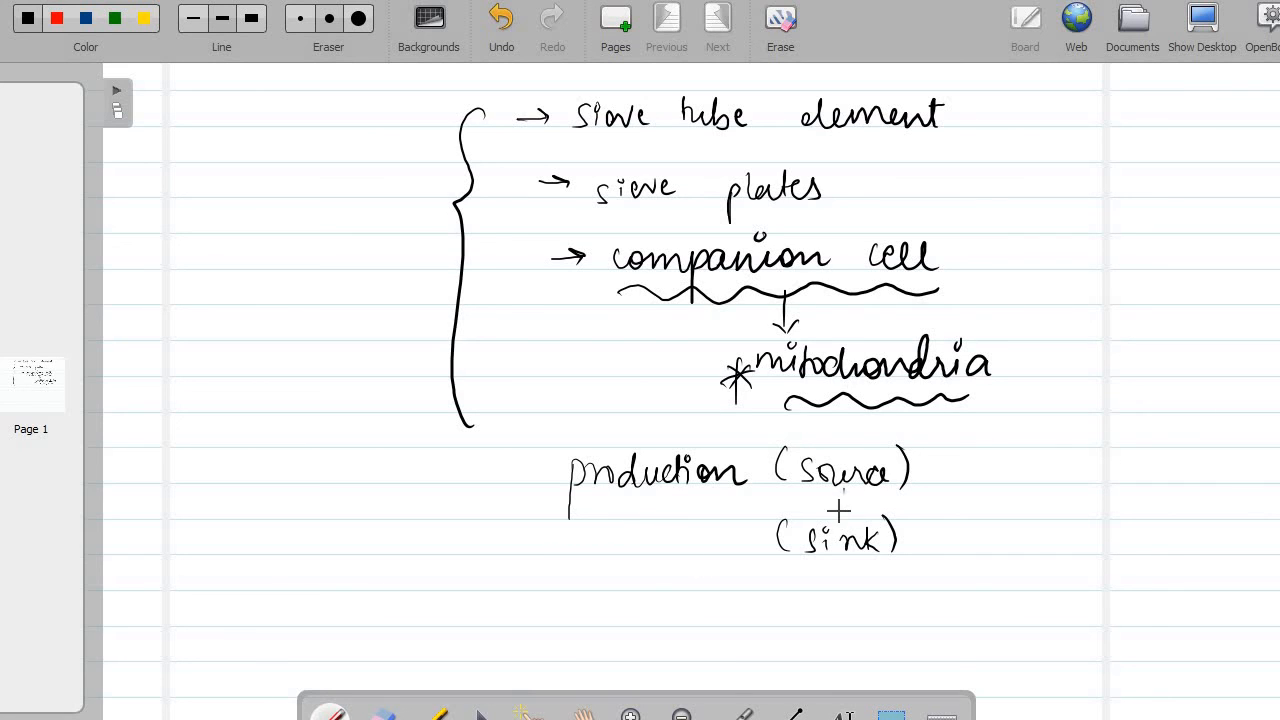
left_click_drag(840, 495, 845, 520)
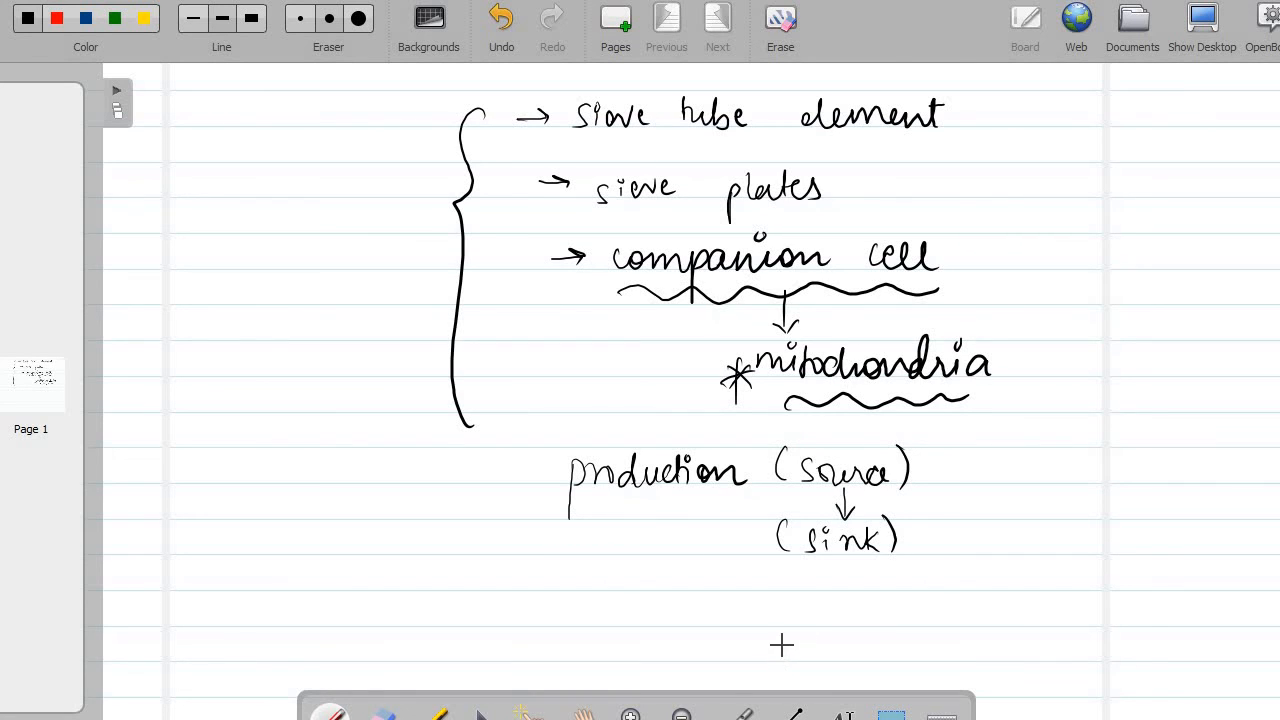